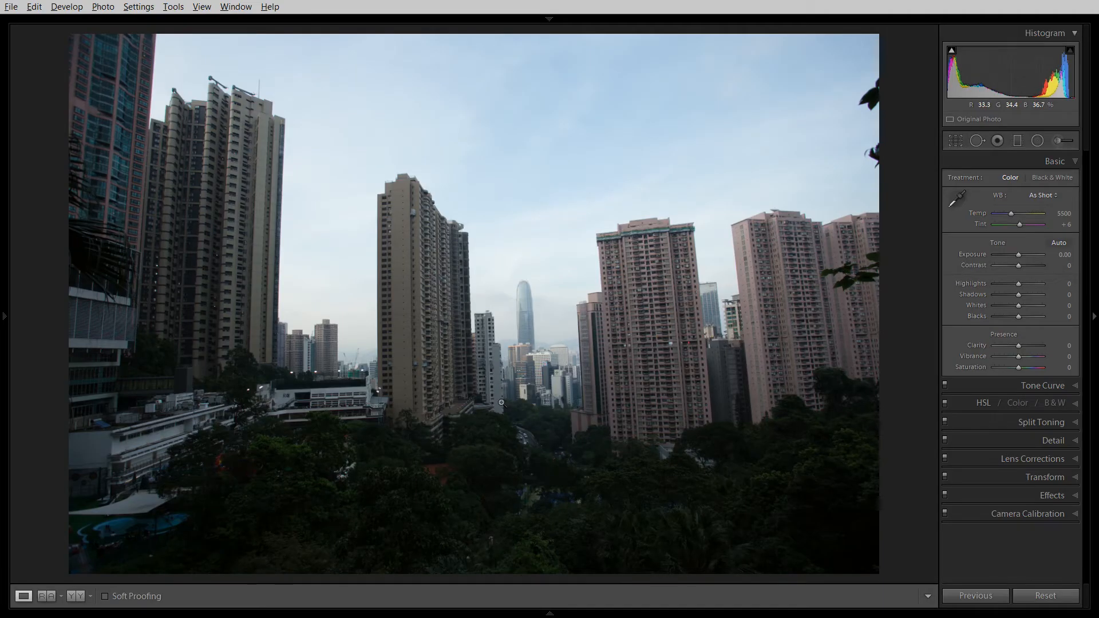
{"action": "mouse_move", "coordinate": [321, 218]}
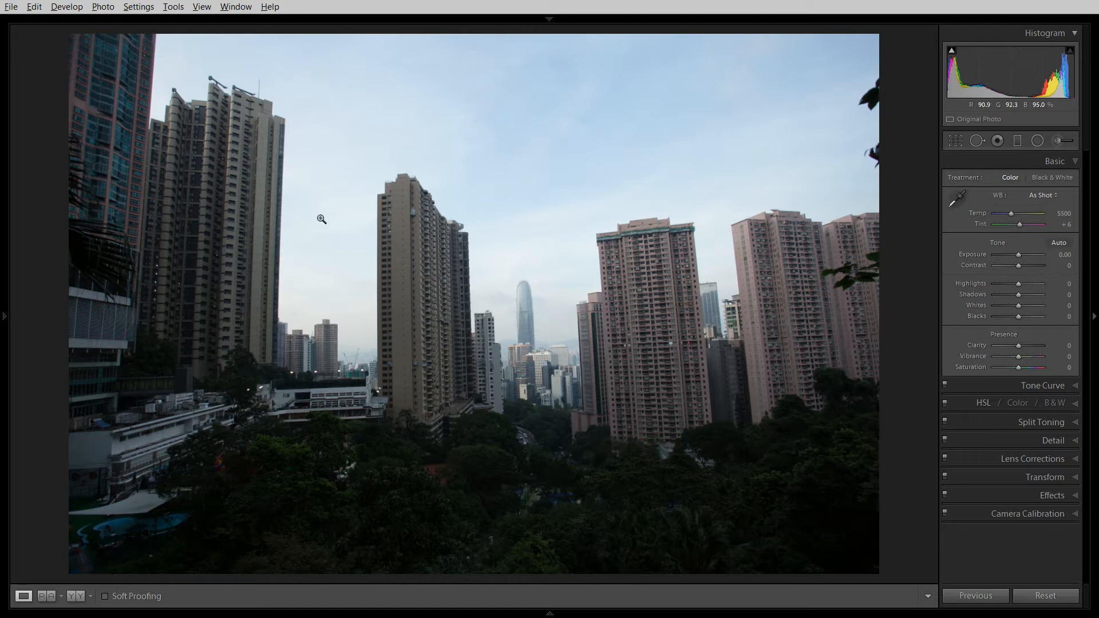
{"action": "mouse_move", "coordinate": [799, 240]}
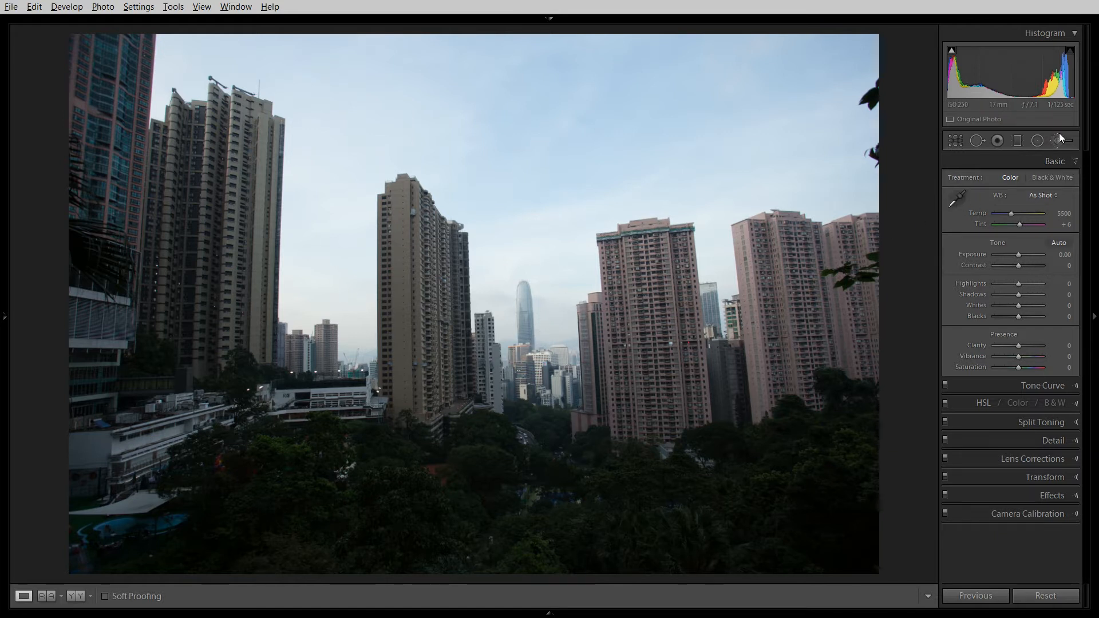
{"action": "mouse_move", "coordinate": [565, 353]}
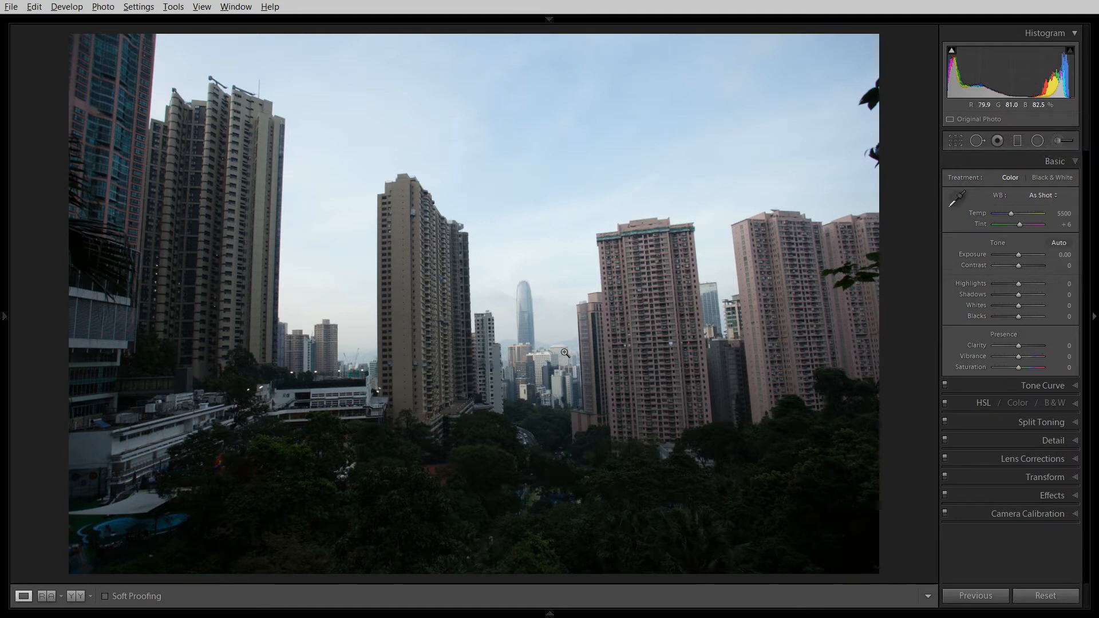
{"action": "mouse_move", "coordinate": [562, 362]}
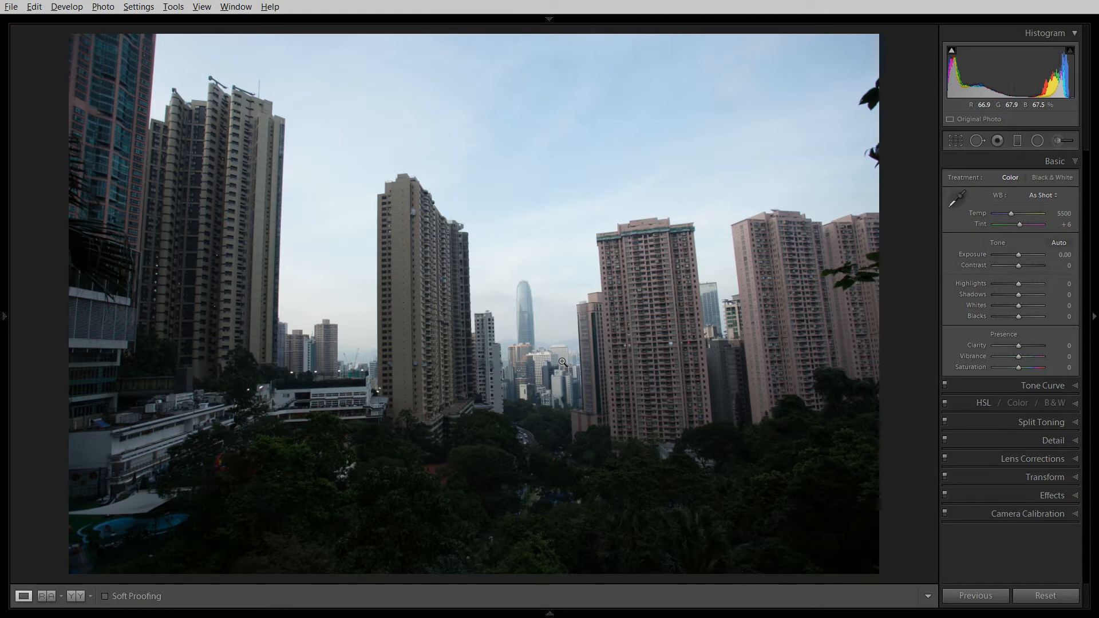
{"action": "mouse_move", "coordinate": [597, 393]}
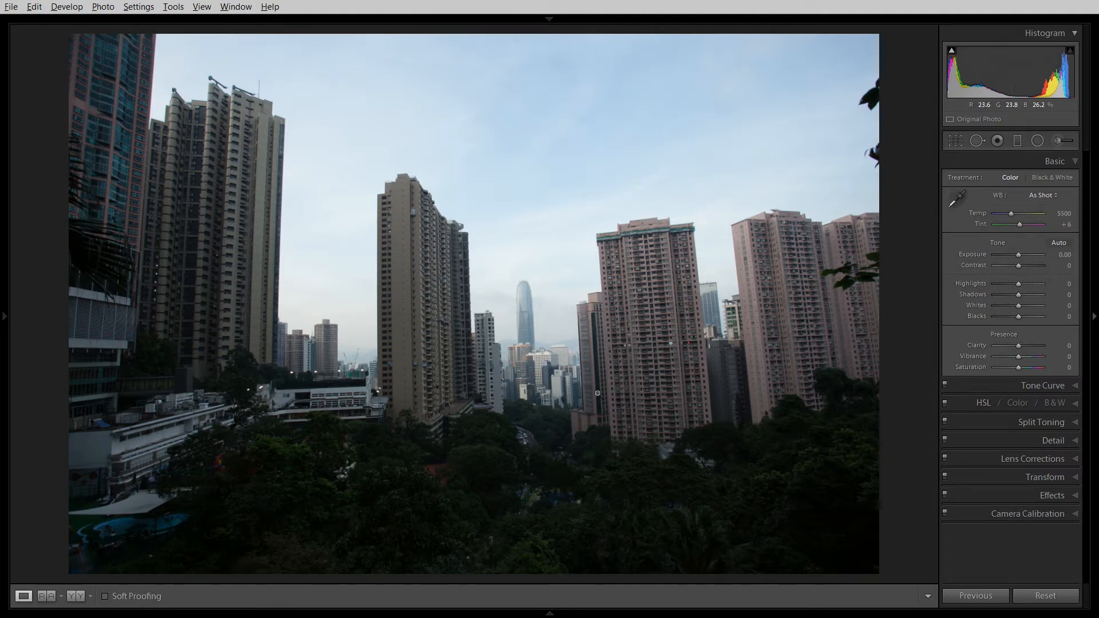
{"action": "mouse_move", "coordinate": [378, 308]}
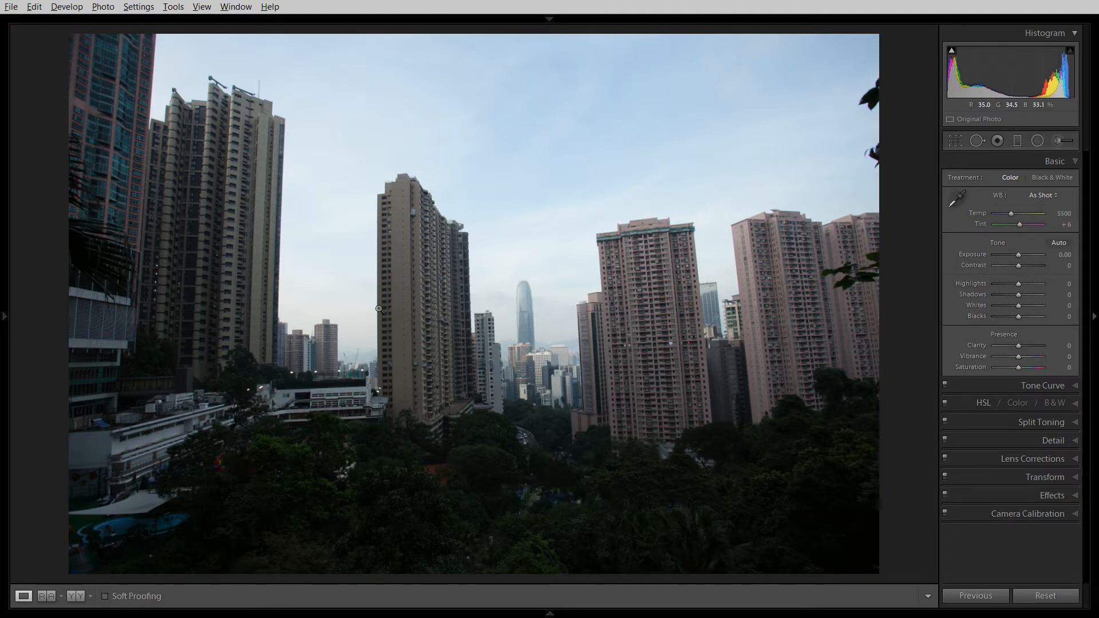
{"action": "mouse_move", "coordinate": [544, 366]}
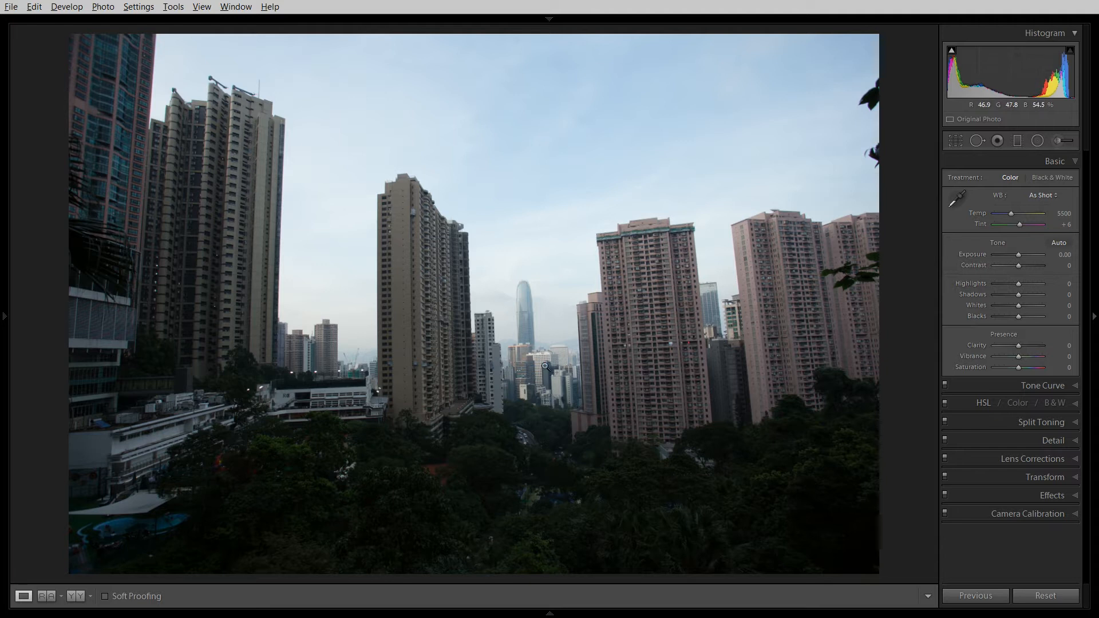
{"action": "mouse_move", "coordinate": [534, 321]}
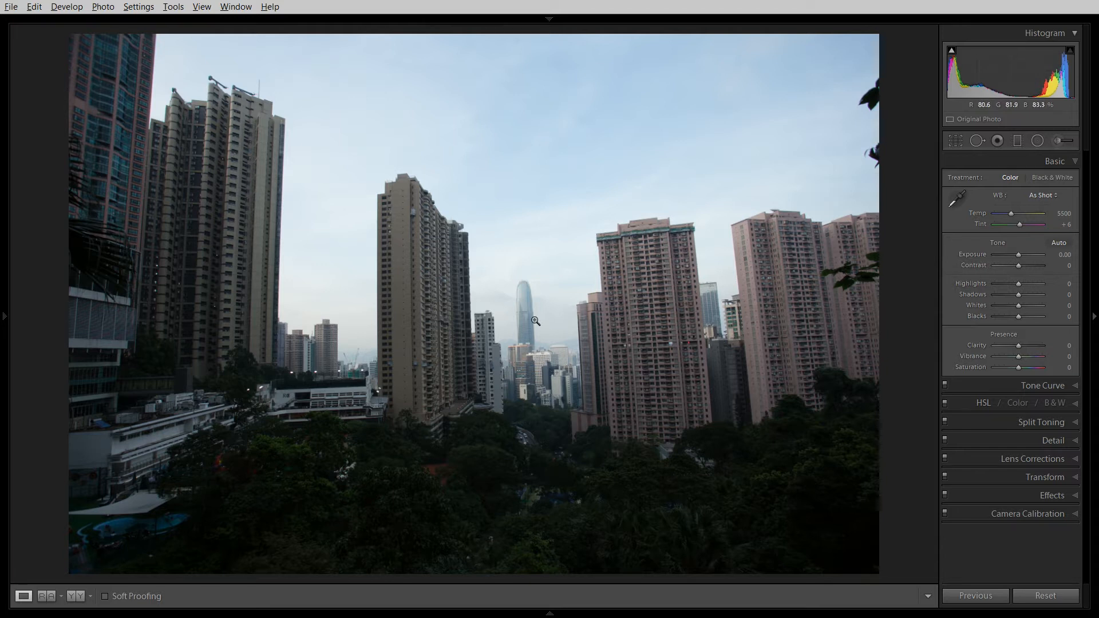
{"action": "mouse_move", "coordinate": [458, 337]}
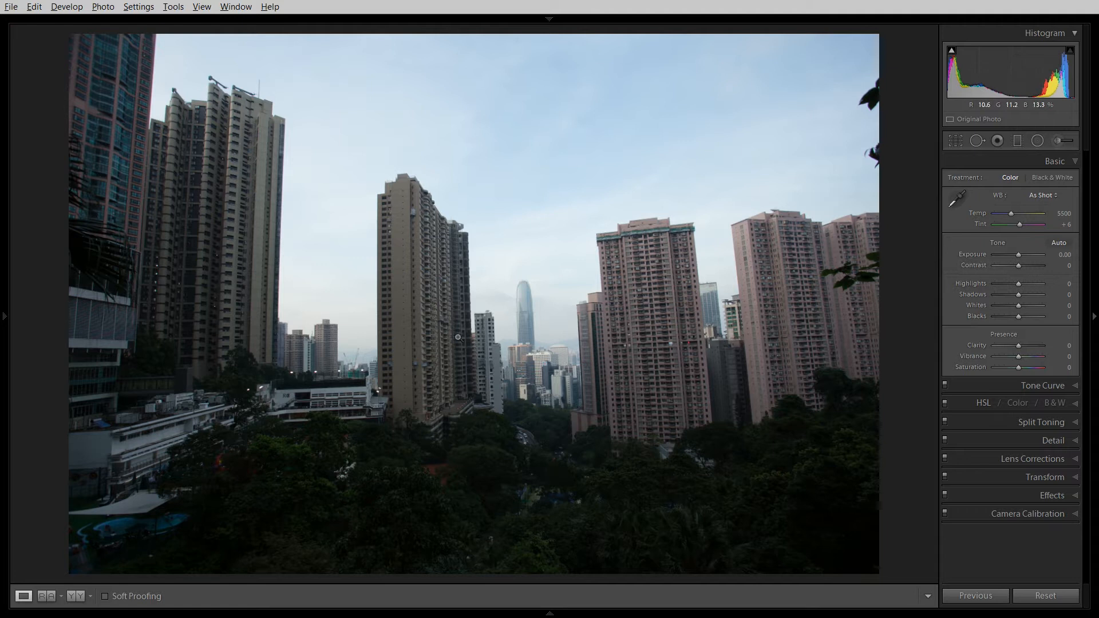
{"action": "mouse_move", "coordinate": [594, 368]}
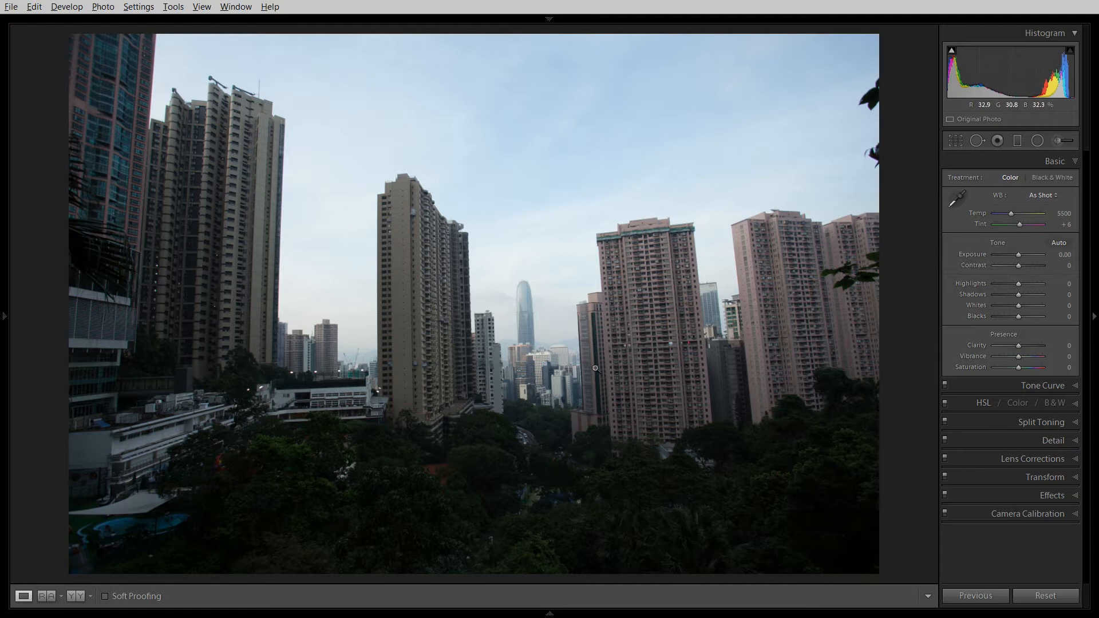
{"action": "mouse_move", "coordinate": [452, 318]}
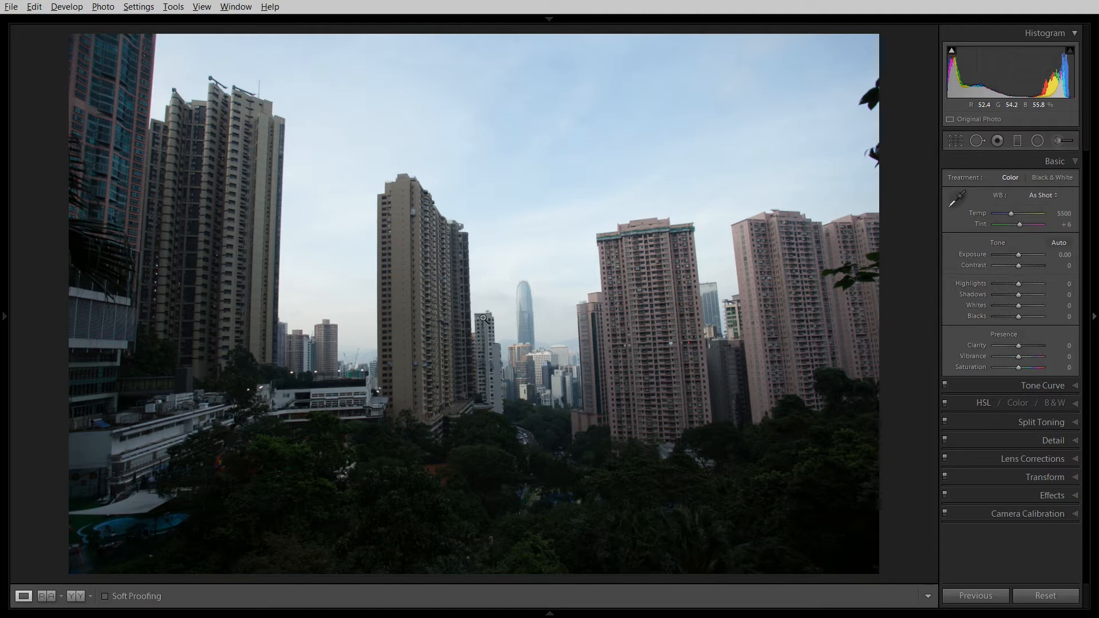
{"action": "mouse_move", "coordinate": [568, 340]}
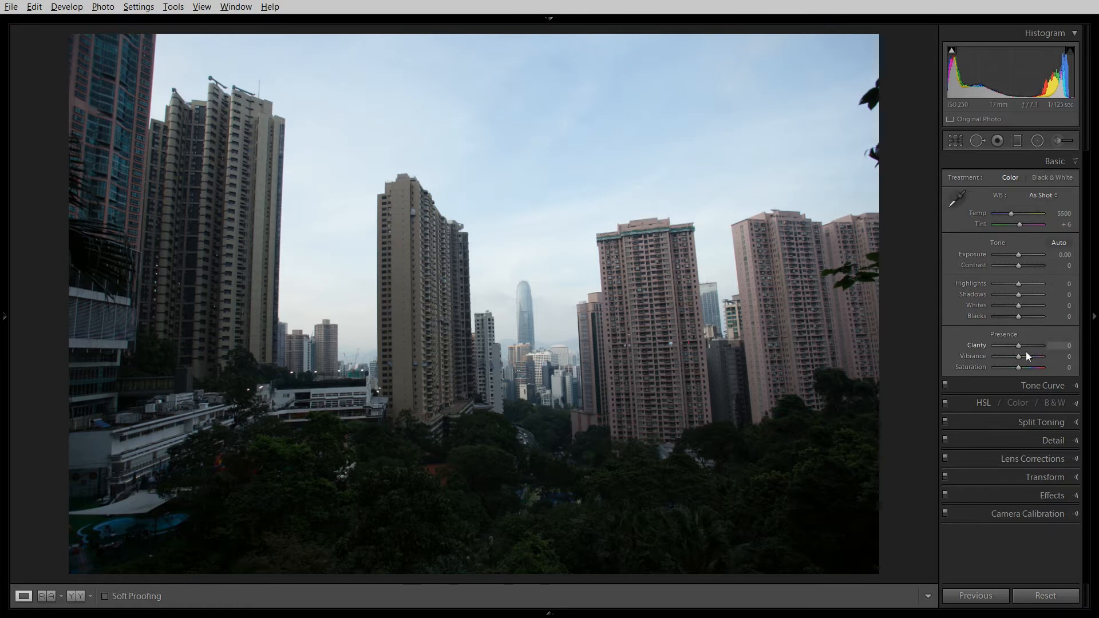
{"action": "mouse_move", "coordinate": [987, 389]}
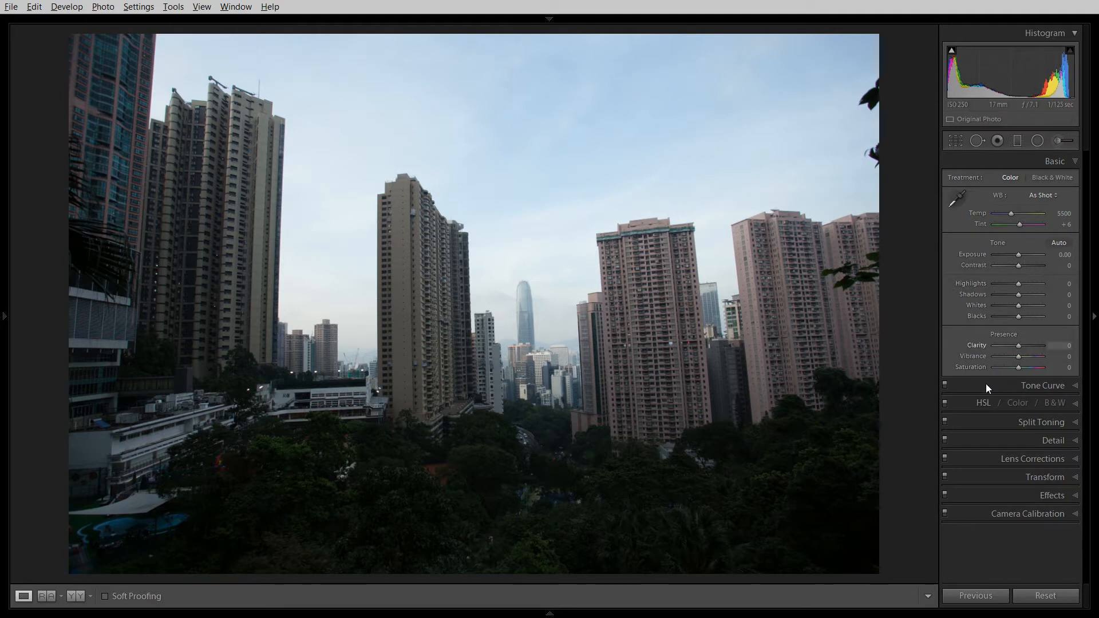
{"action": "mouse_move", "coordinate": [544, 324]}
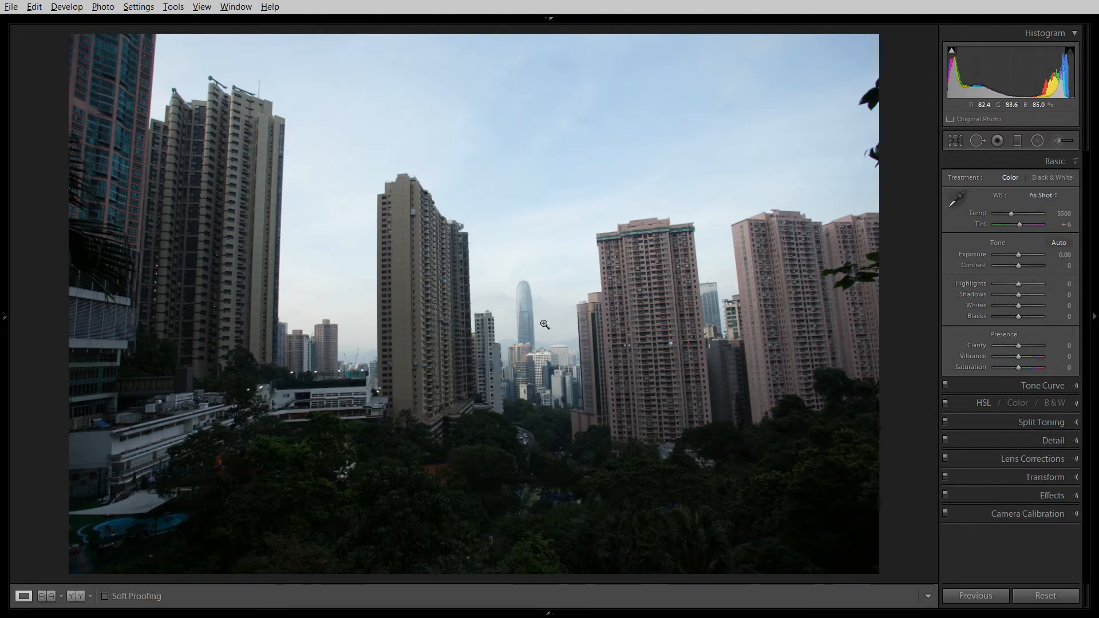
{"action": "mouse_move", "coordinate": [543, 322]}
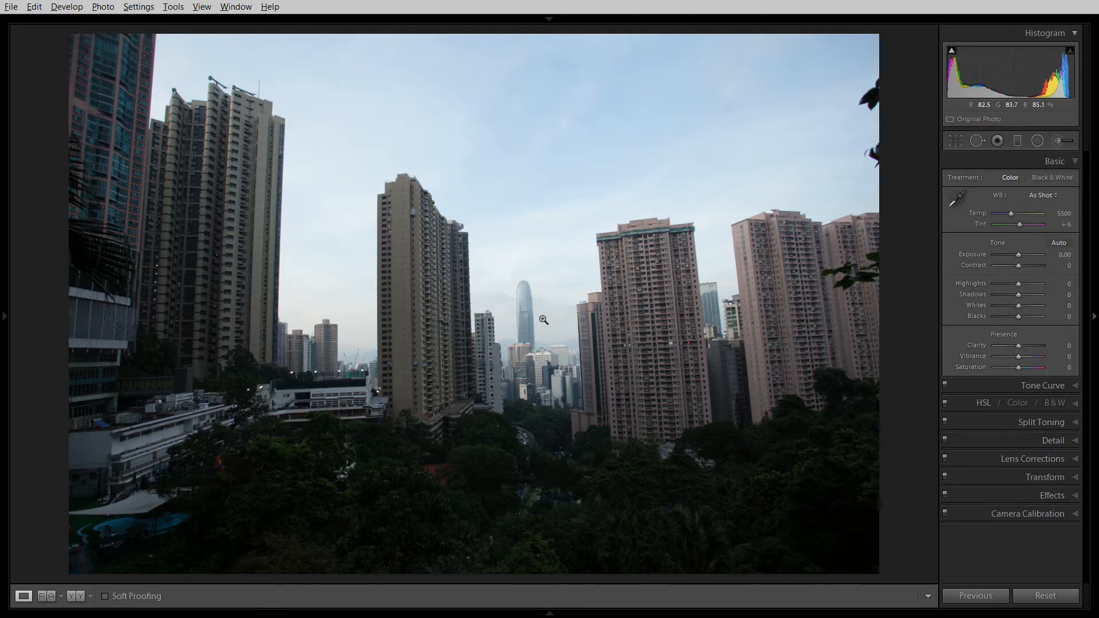
{"action": "mouse_move", "coordinate": [481, 242]}
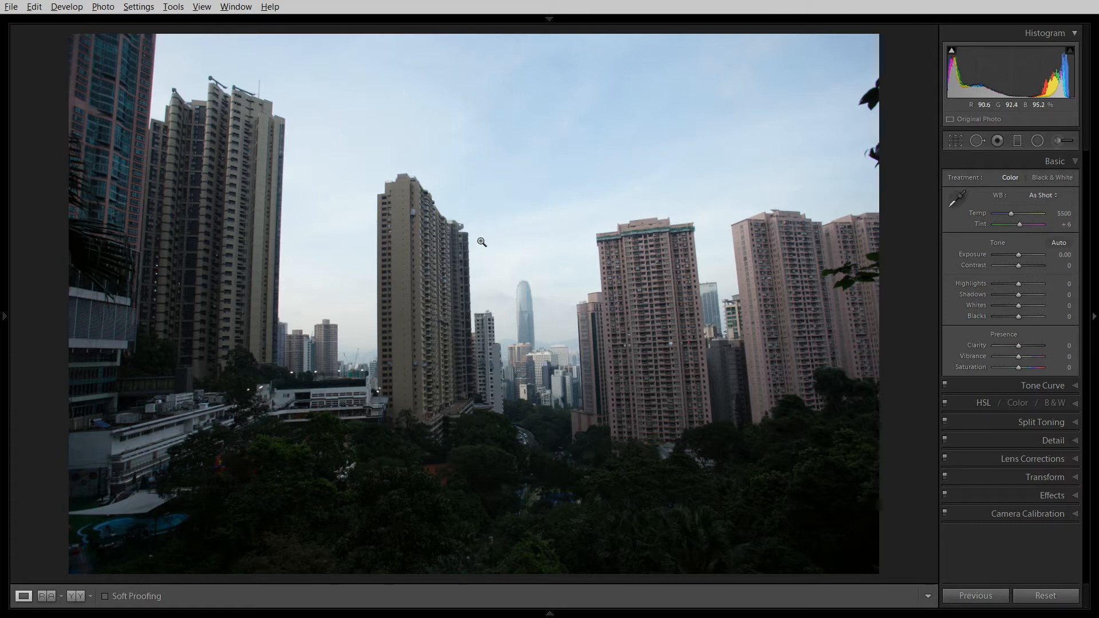
{"action": "mouse_move", "coordinate": [534, 327]}
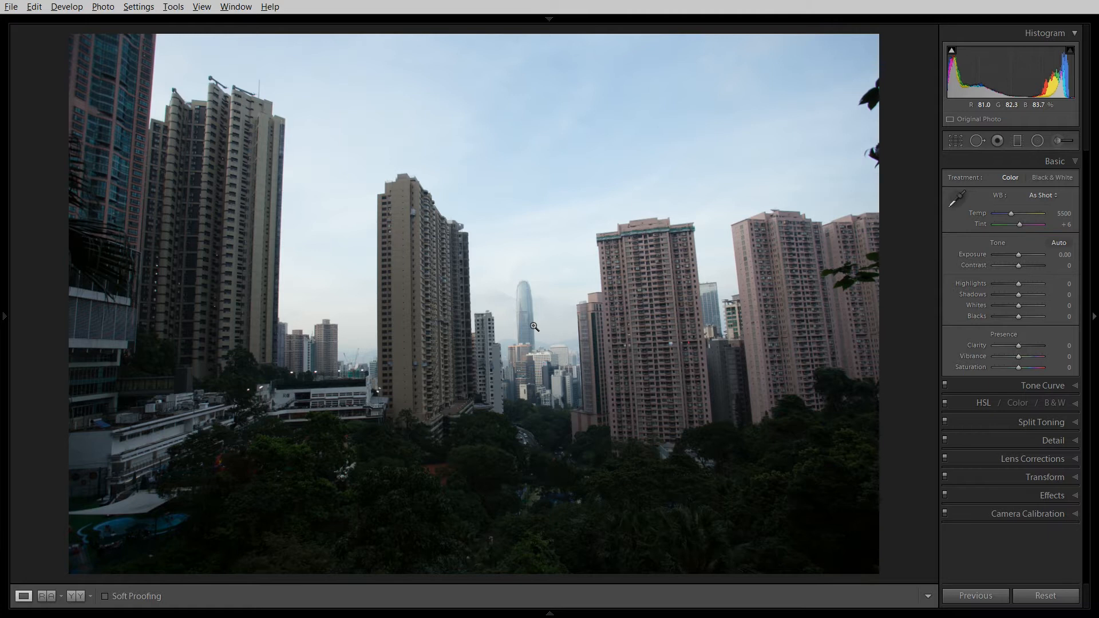
{"action": "mouse_move", "coordinate": [524, 340]}
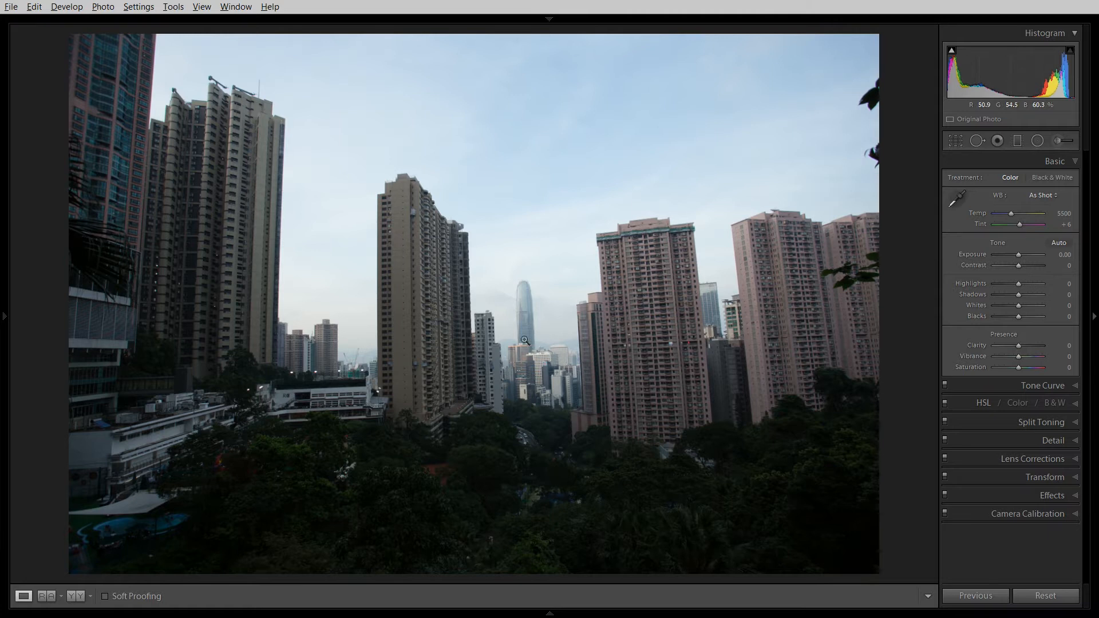
{"action": "mouse_move", "coordinate": [683, 227]}
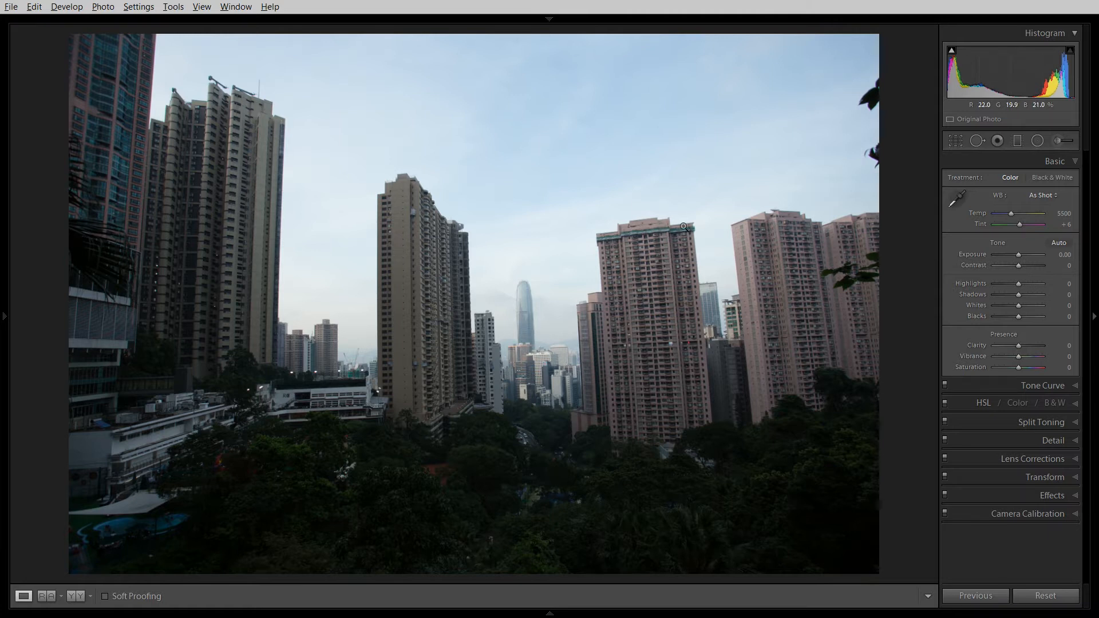
{"action": "mouse_move", "coordinate": [650, 311]}
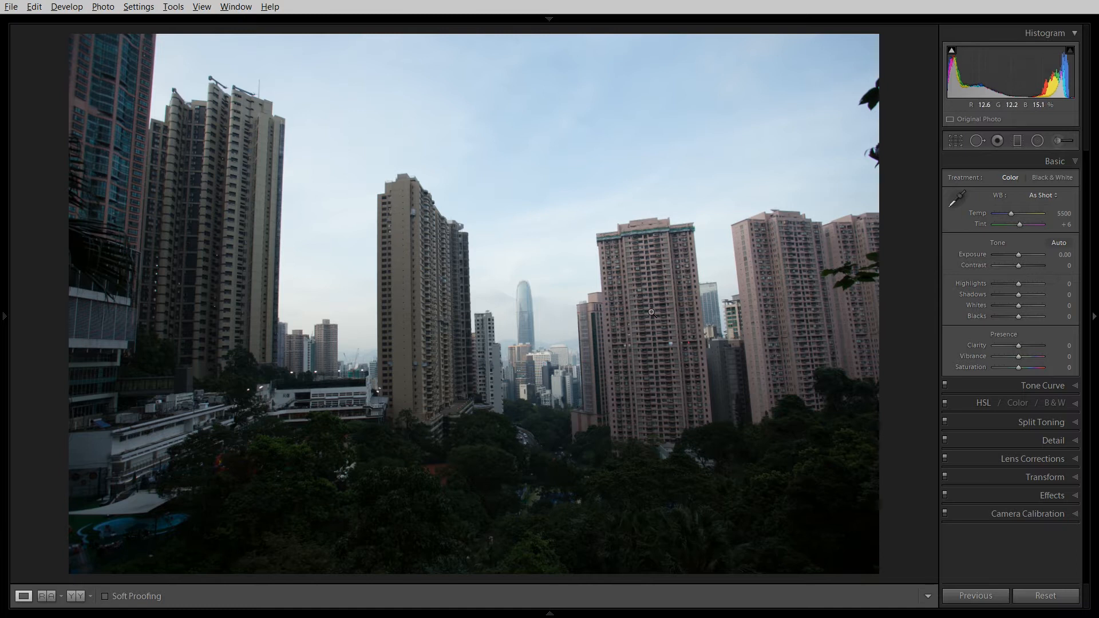
{"action": "mouse_move", "coordinate": [659, 296]}
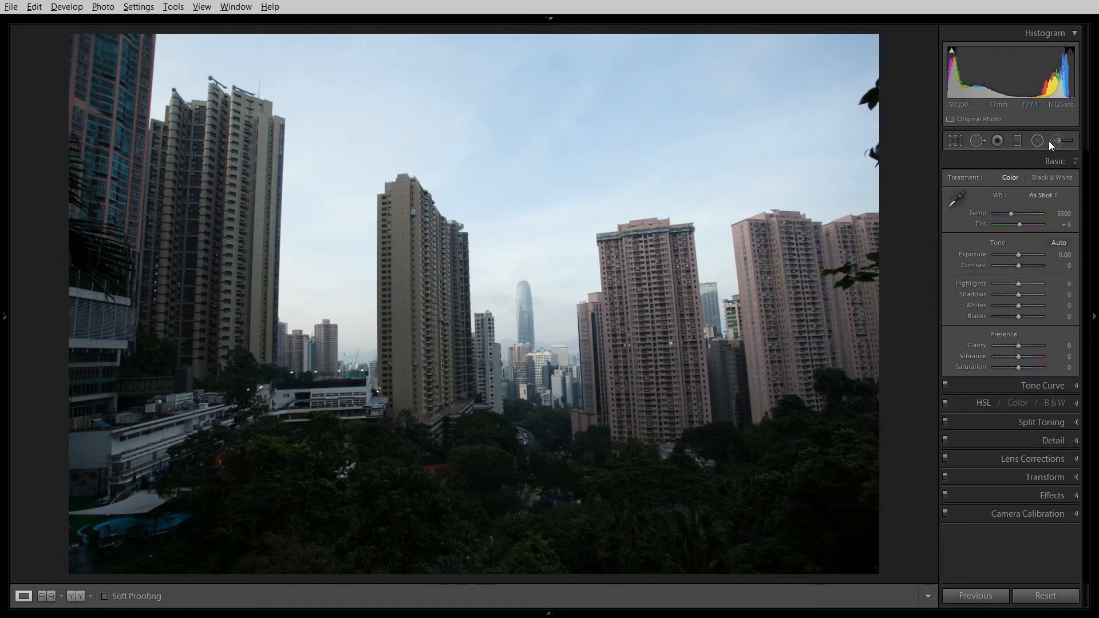
- Reopen the local adjustment panel and show the Range Mask options Off, Color and Luminance
{"action": "left_click", "coordinate": [1061, 141]}
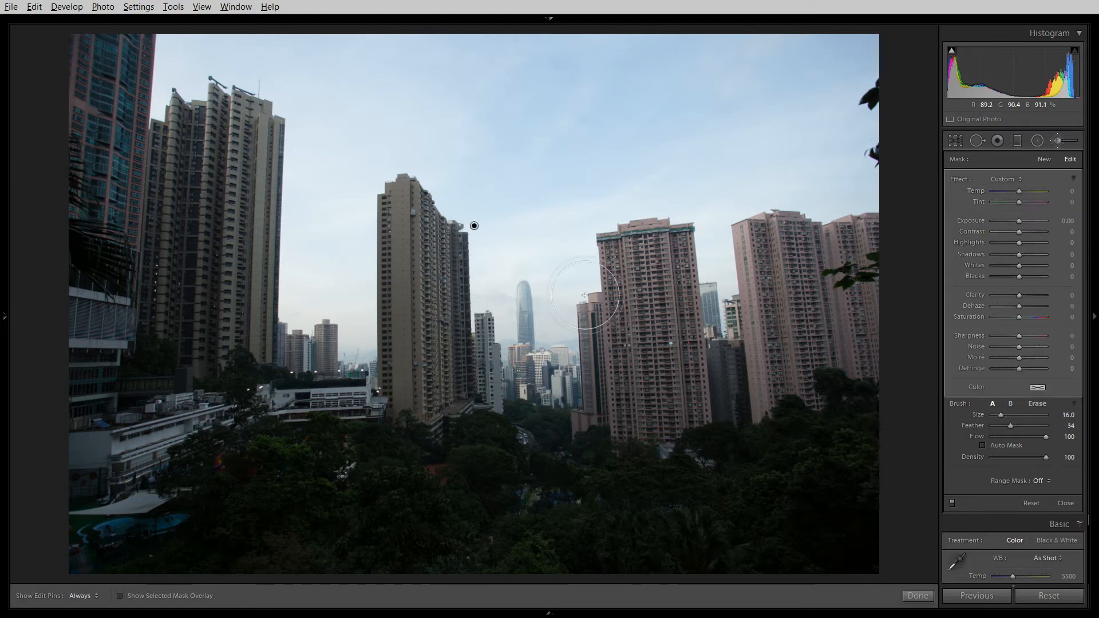
{"action": "right_click", "coordinate": [581, 294]}
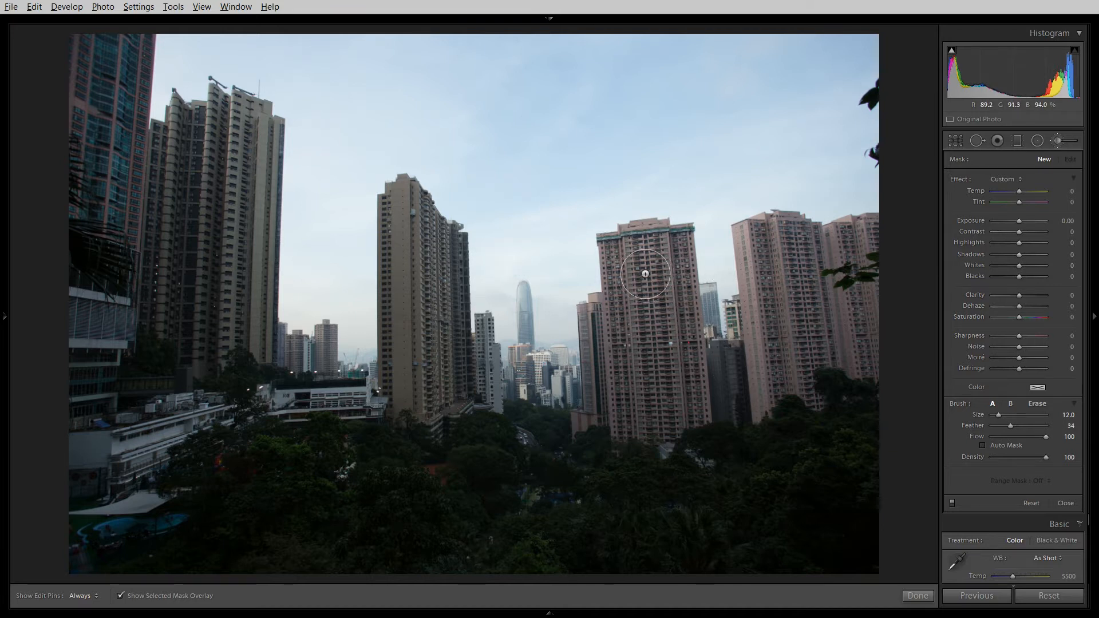
{"action": "mouse_move", "coordinate": [647, 372]}
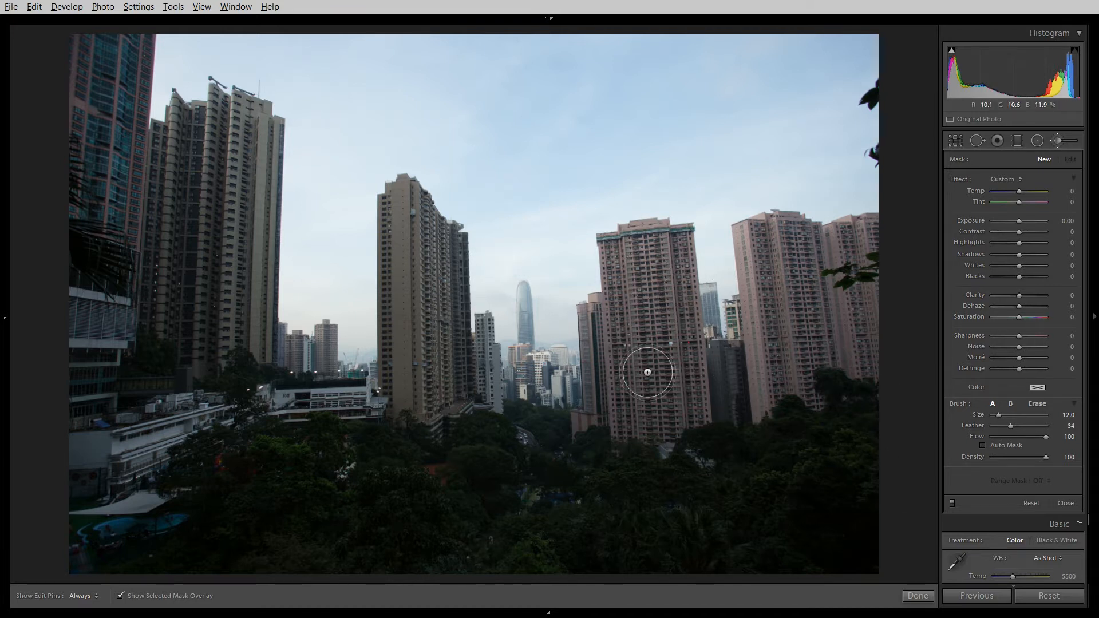
{"action": "mouse_move", "coordinate": [466, 363]}
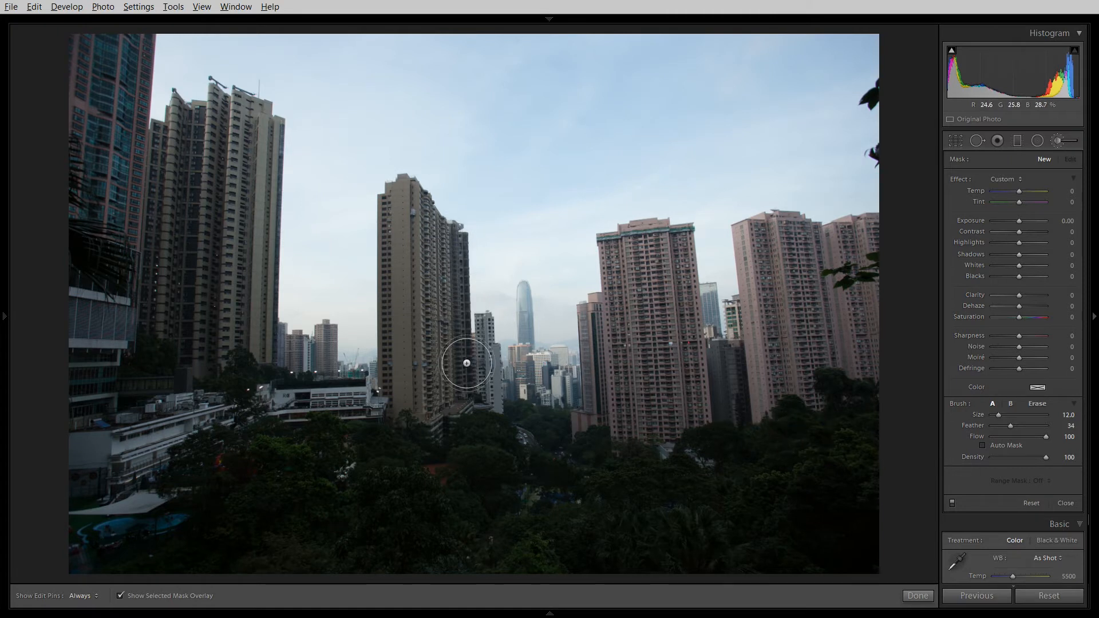
{"action": "mouse_move", "coordinate": [433, 343]}
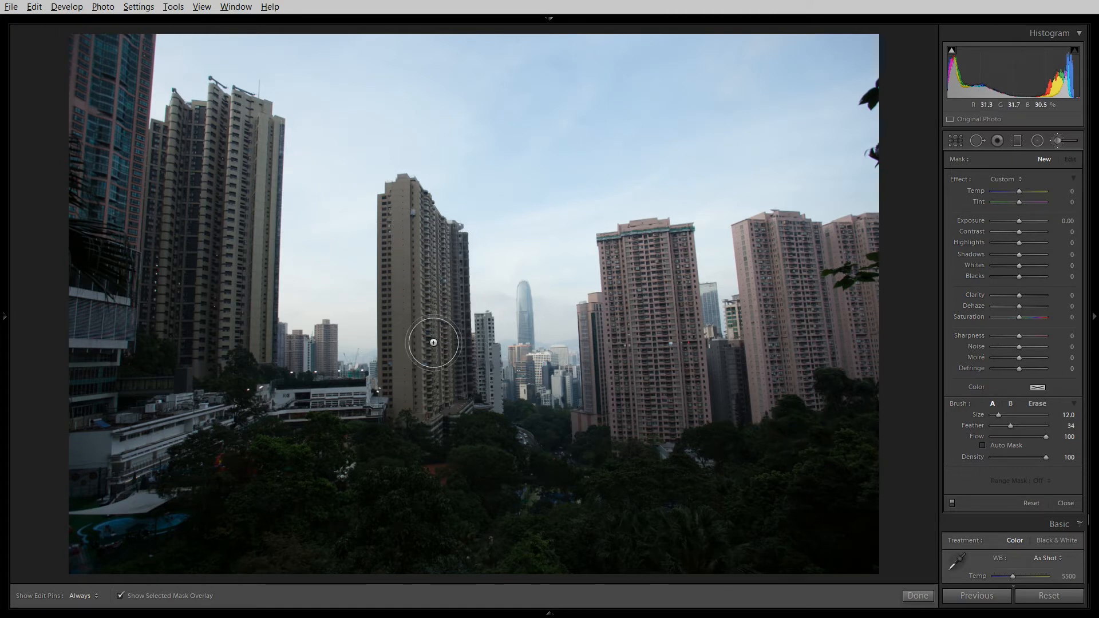
{"action": "mouse_move", "coordinate": [428, 307]}
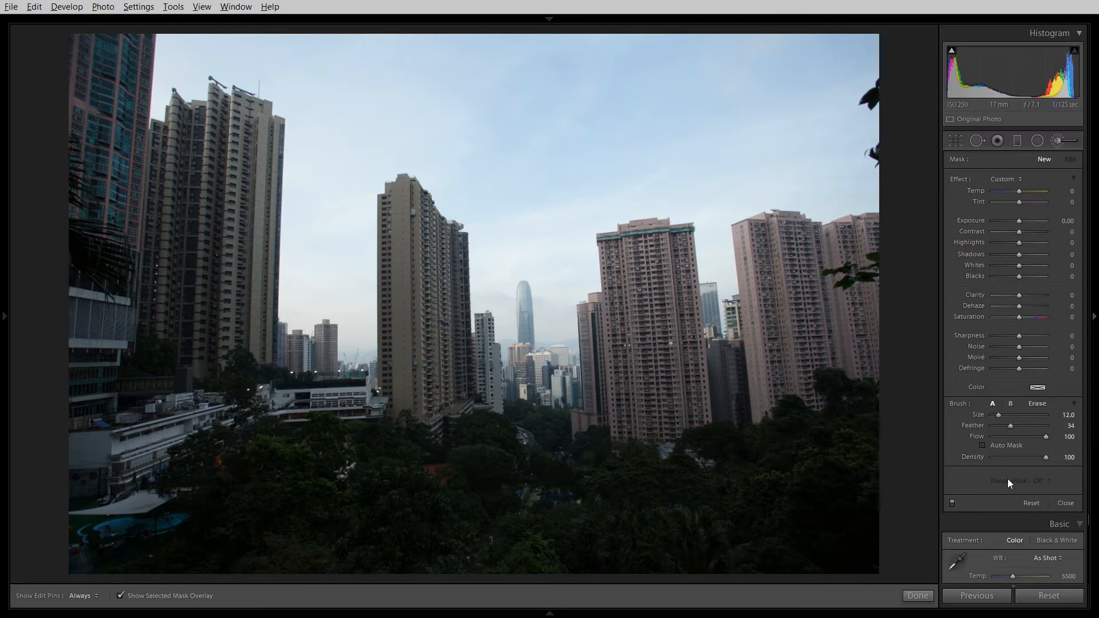
{"action": "mouse_move", "coordinate": [1046, 489]}
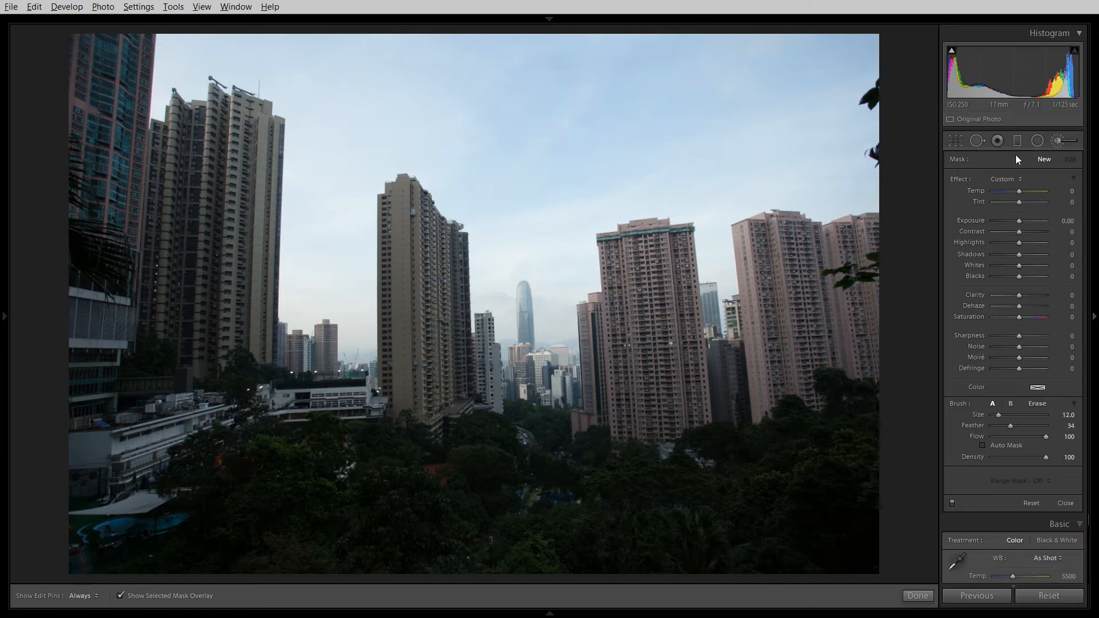
{"action": "mouse_move", "coordinate": [1037, 140]}
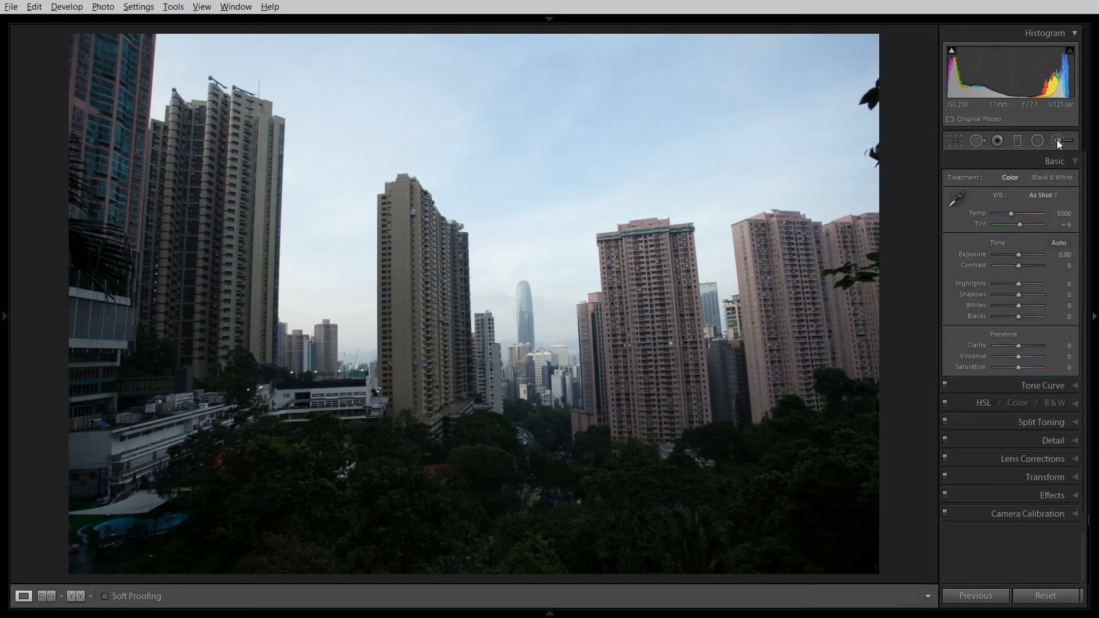
{"action": "left_click", "coordinate": [1060, 141]}
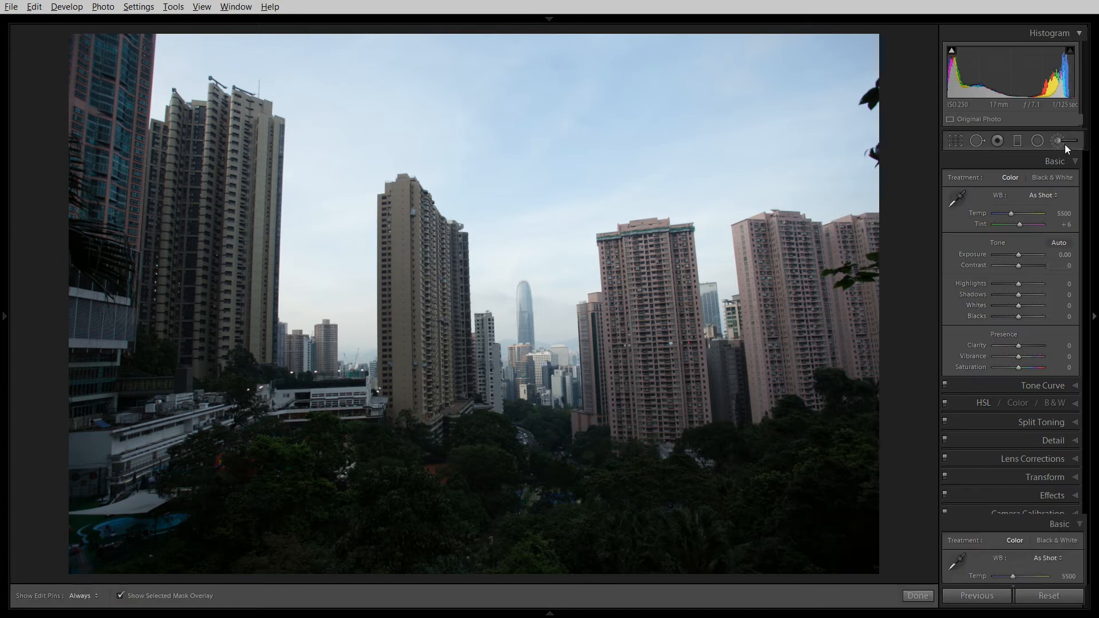
{"action": "left_click", "coordinate": [1058, 141]}
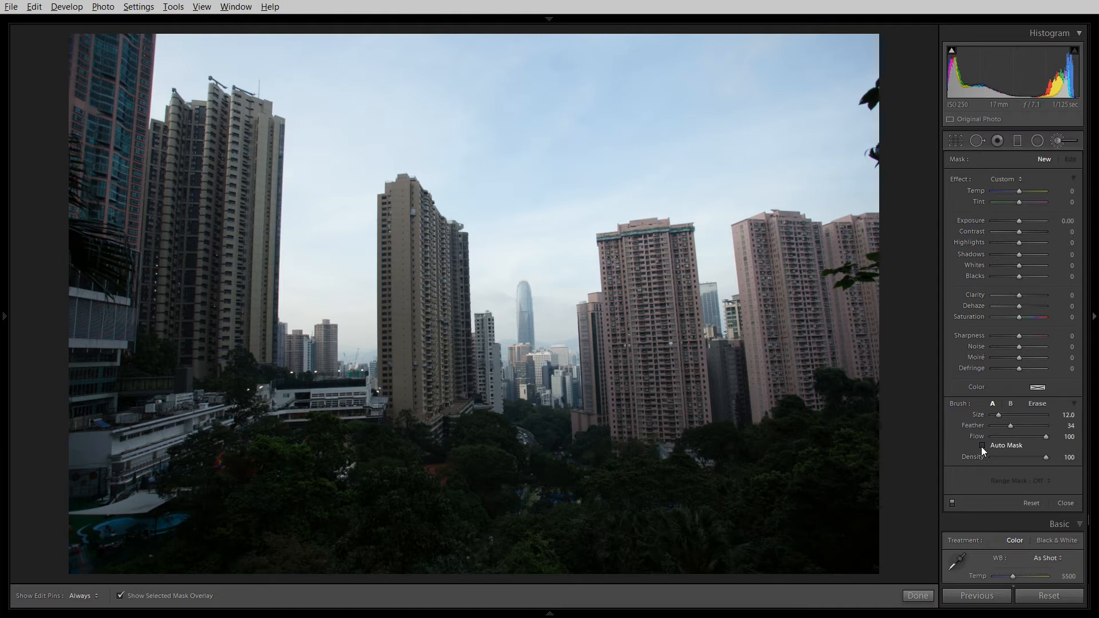
{"action": "mouse_move", "coordinate": [1017, 140]}
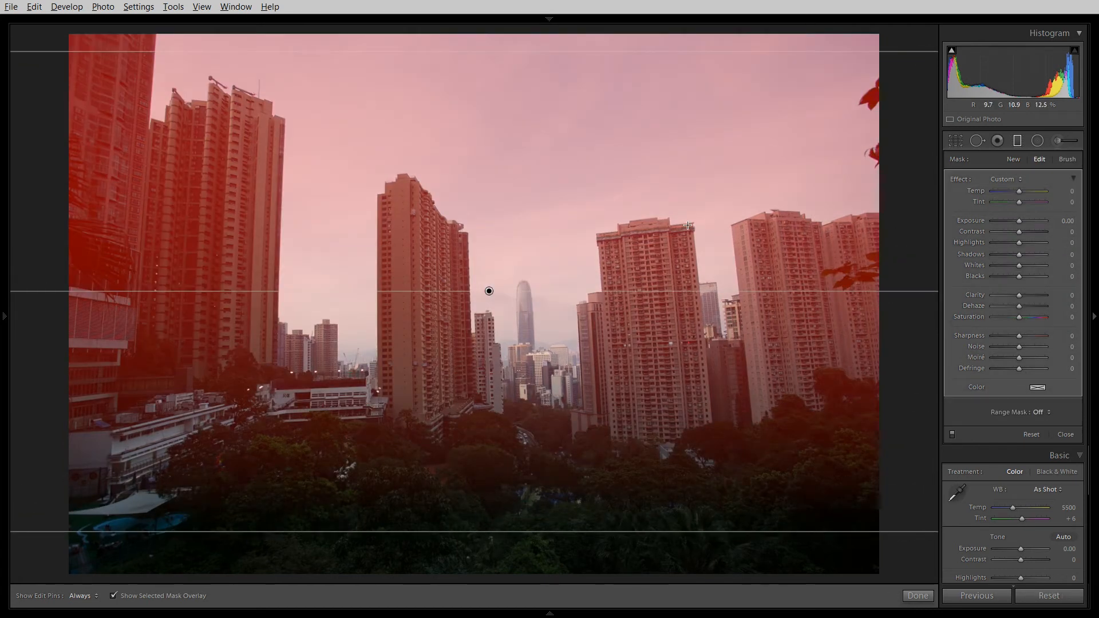
{"action": "mouse_move", "coordinate": [627, 321]}
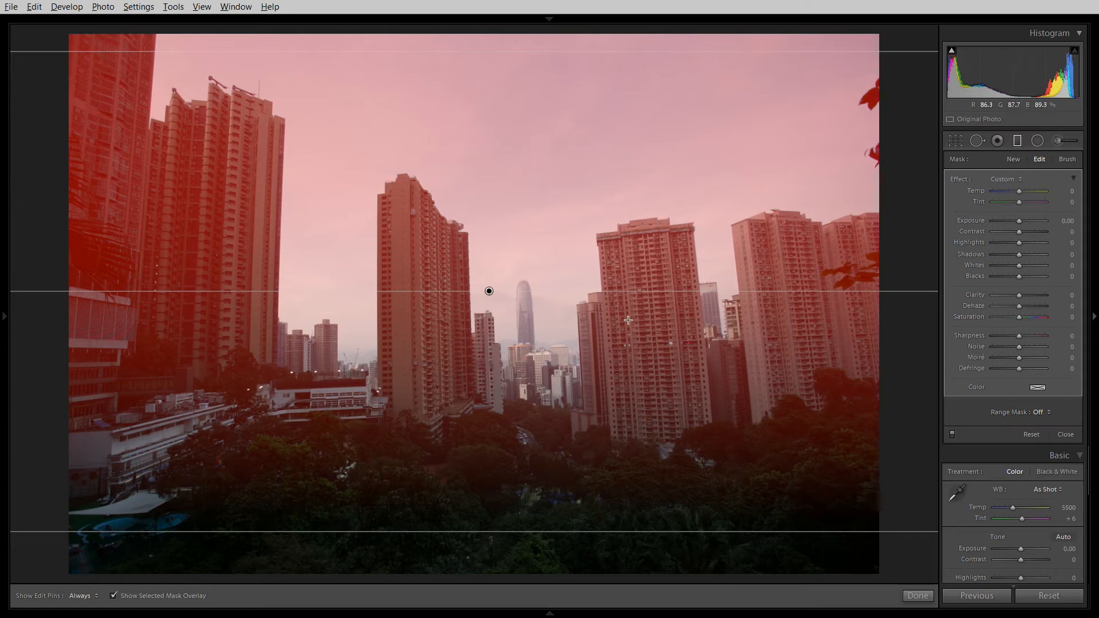
{"action": "mouse_move", "coordinate": [745, 381]}
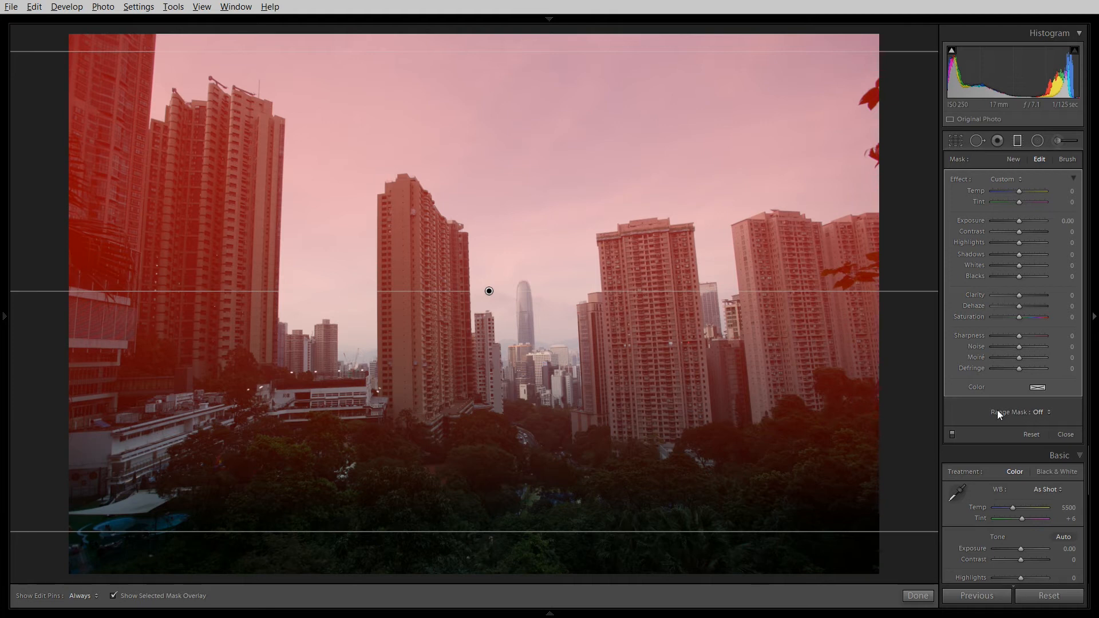
{"action": "left_click", "coordinate": [1040, 412]}
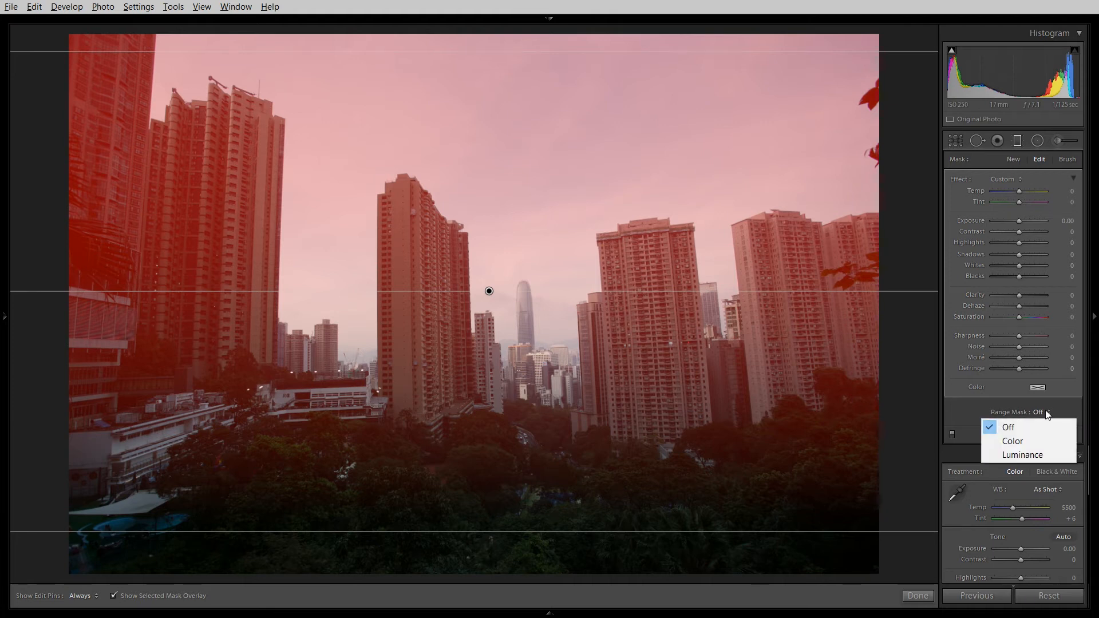
{"action": "mouse_move", "coordinate": [1021, 453]}
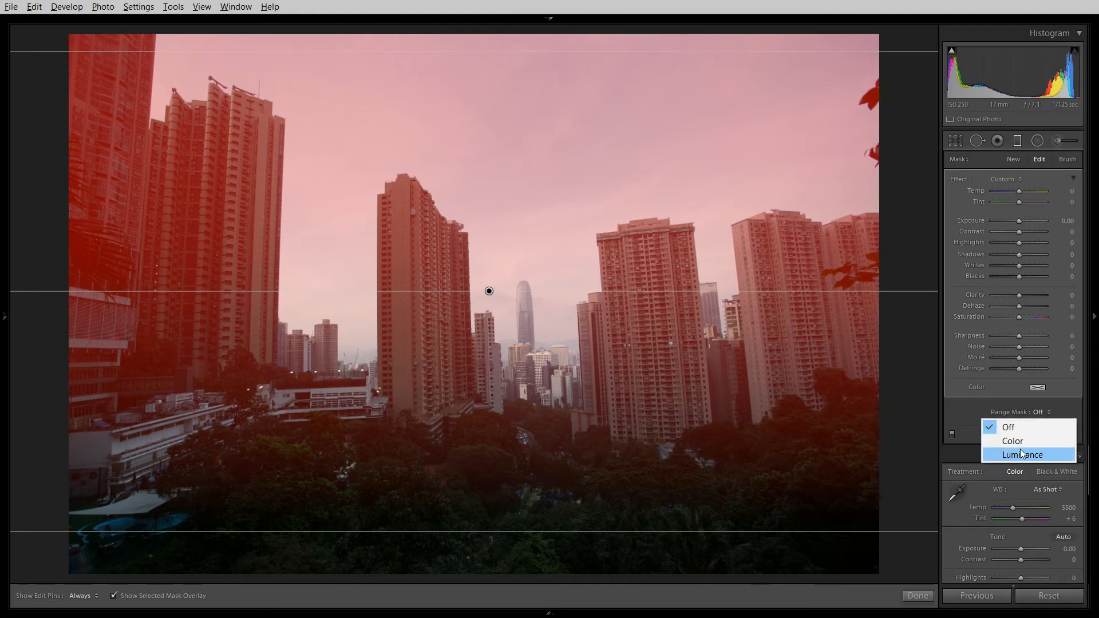
{"action": "mouse_move", "coordinate": [1012, 441]}
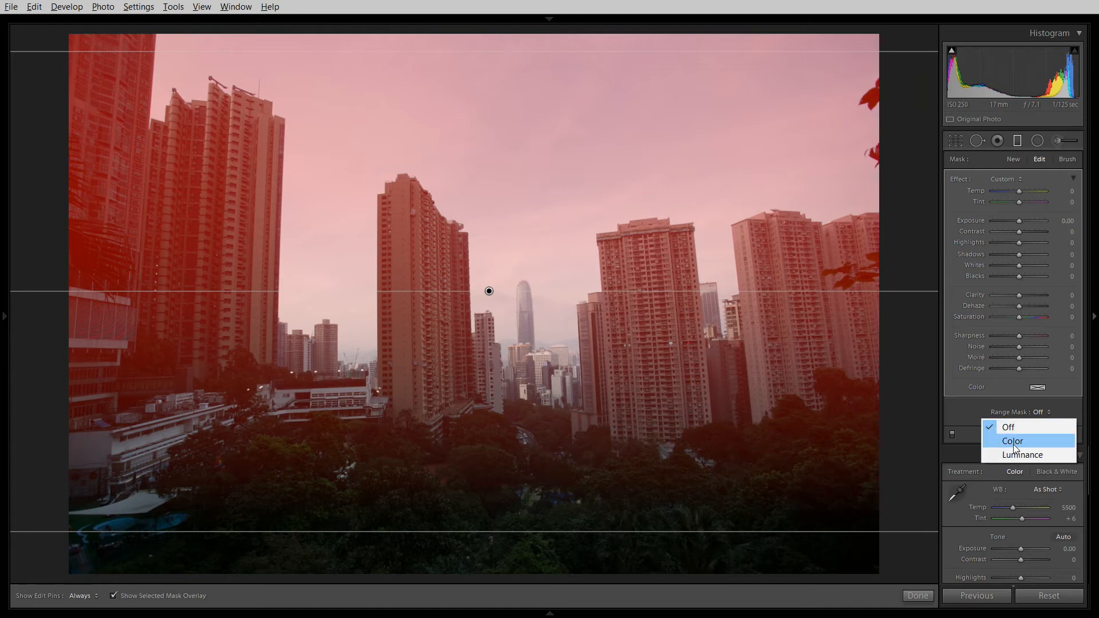
{"action": "mouse_move", "coordinate": [821, 459]}
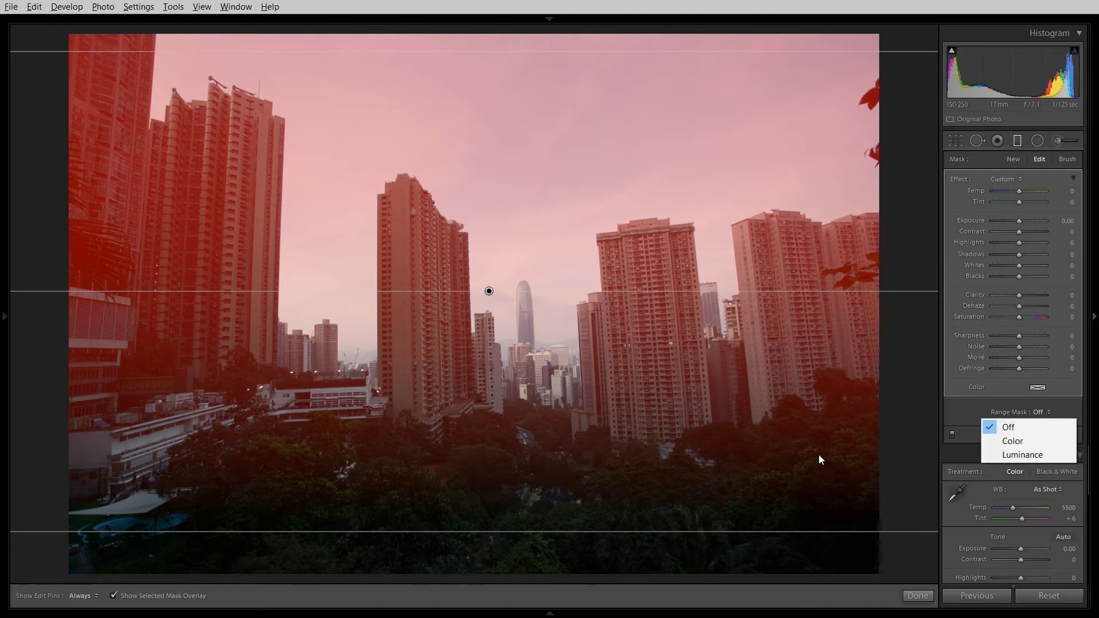
{"action": "mouse_move", "coordinate": [958, 419]}
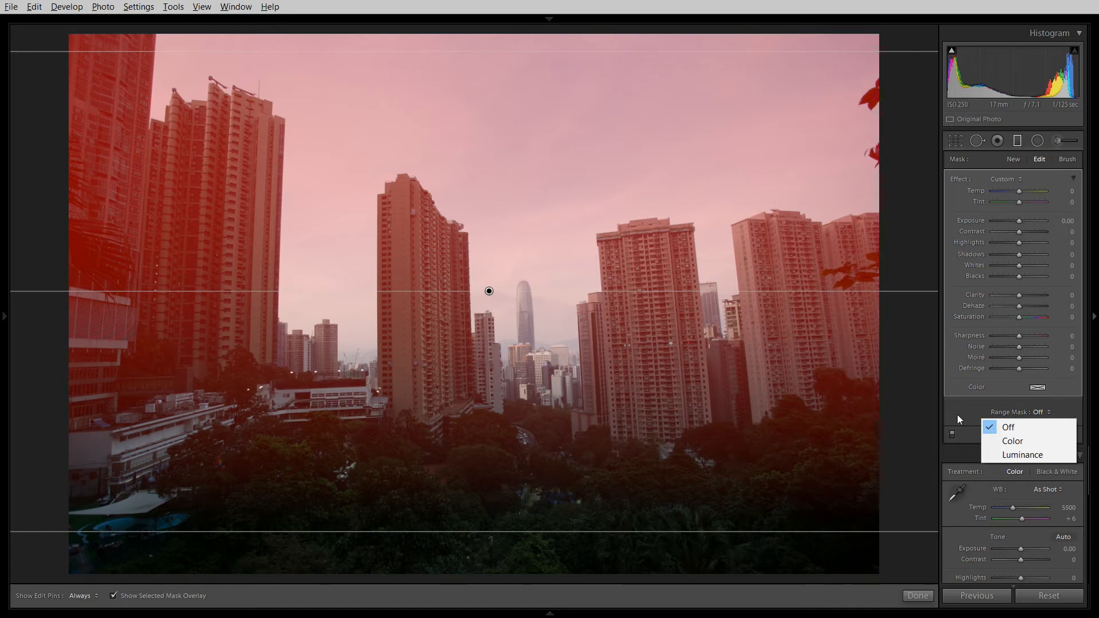
{"action": "mouse_move", "coordinate": [620, 289]}
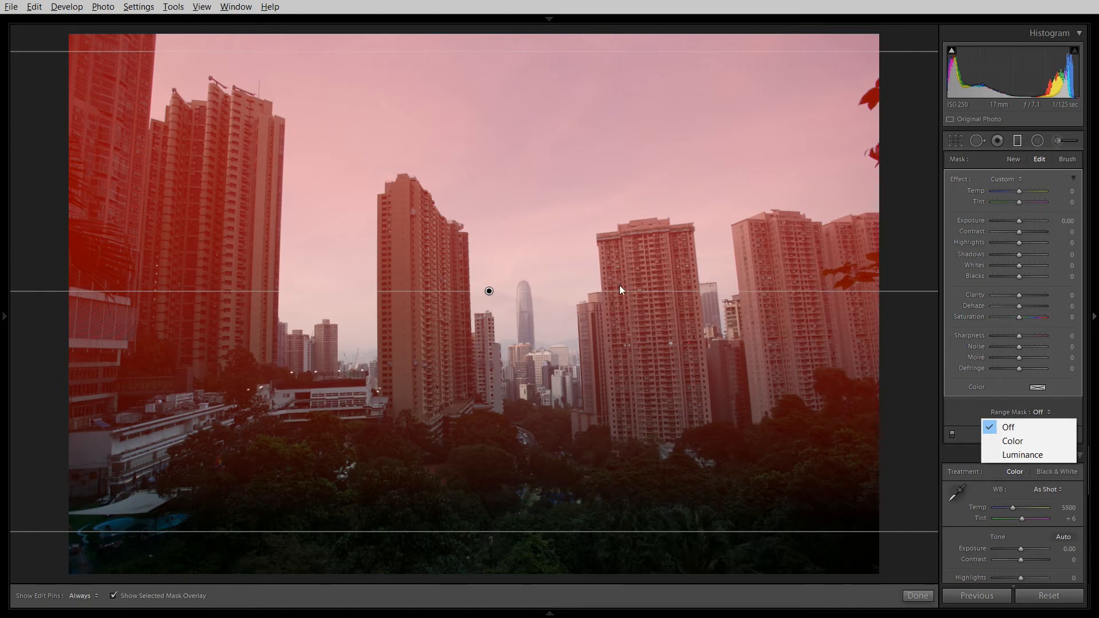
{"action": "mouse_move", "coordinate": [1022, 454]}
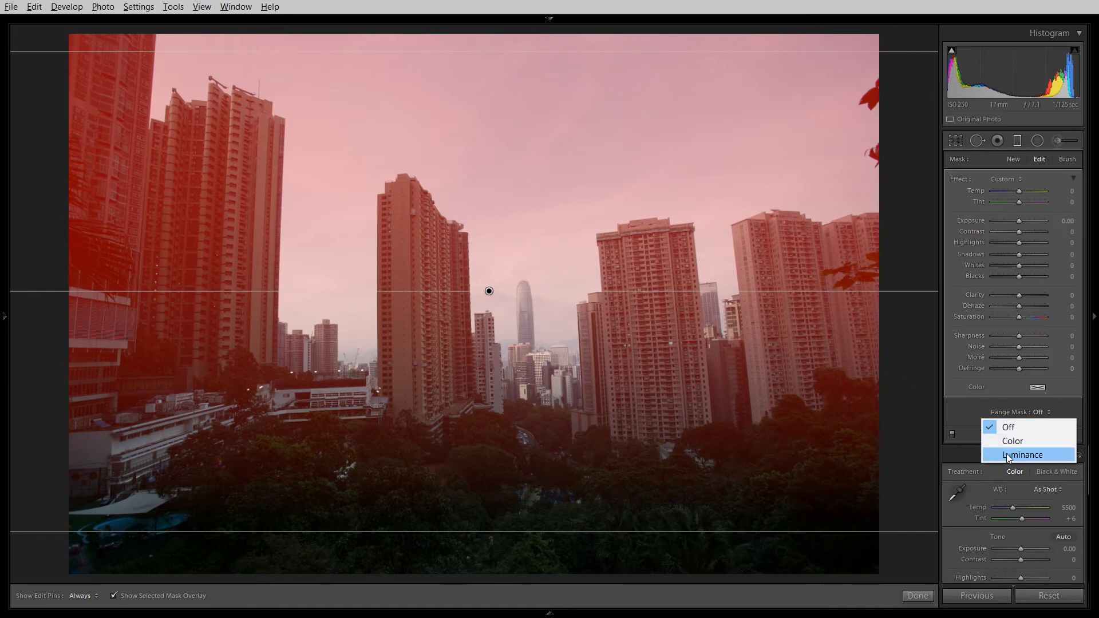
- Choose Luminance as the skyline graduated filter's Range Mask
{"action": "left_click", "coordinate": [1022, 454]}
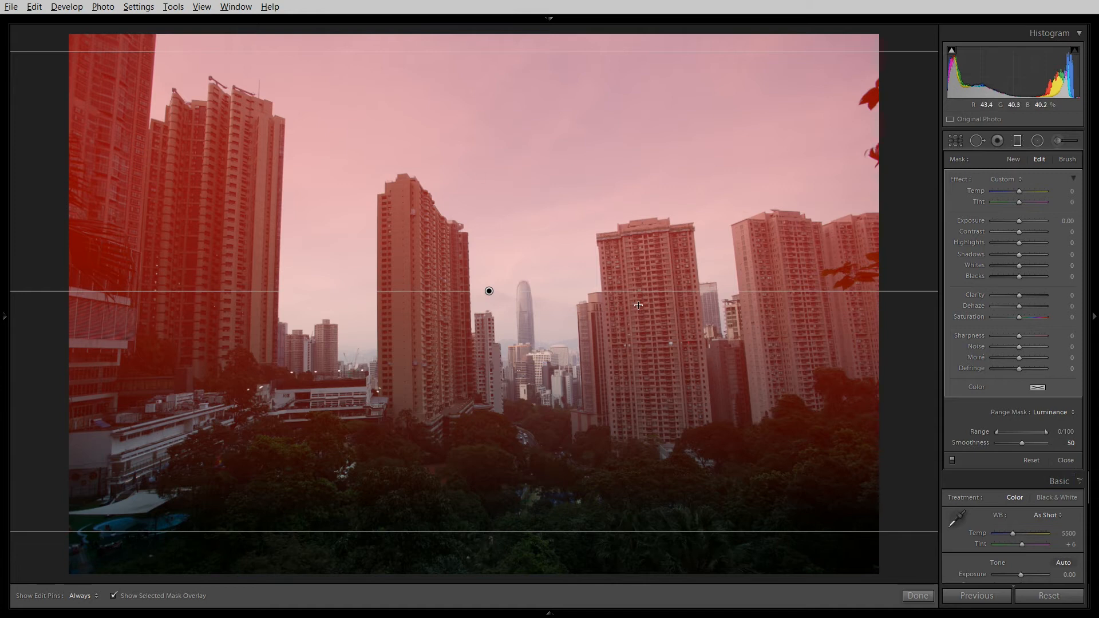
{"action": "mouse_move", "coordinate": [660, 268]}
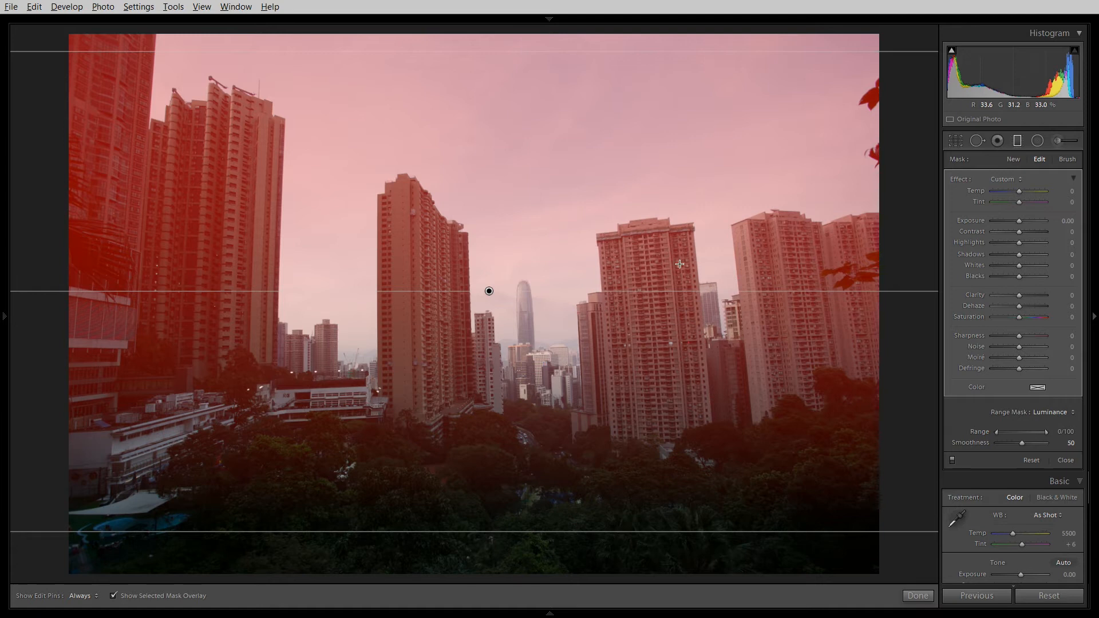
{"action": "mouse_move", "coordinate": [600, 162]}
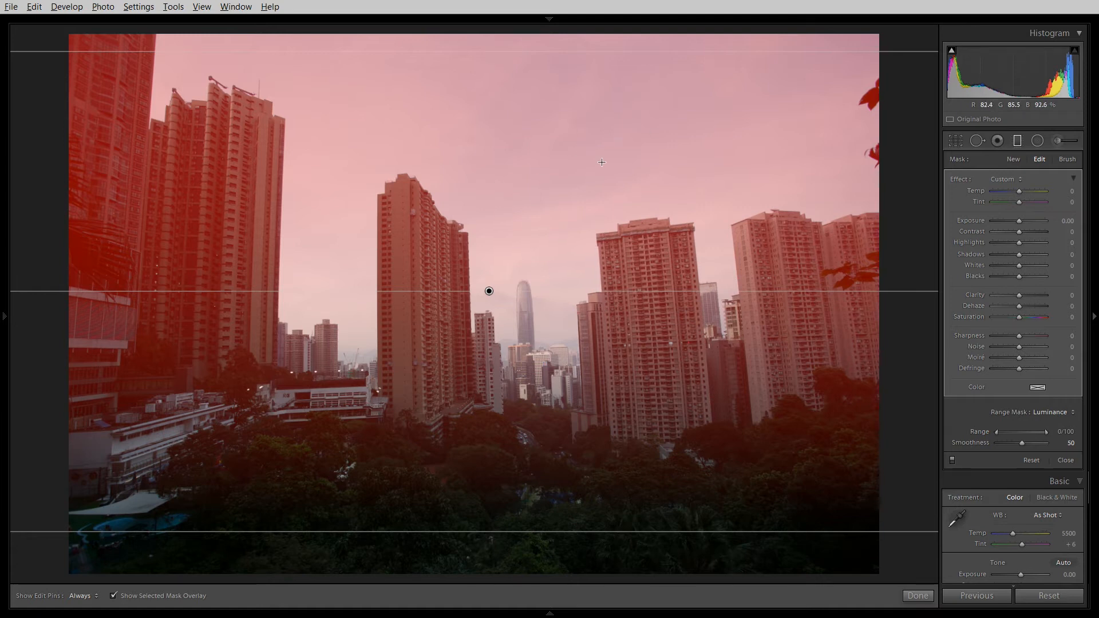
{"action": "mouse_move", "coordinate": [822, 395]}
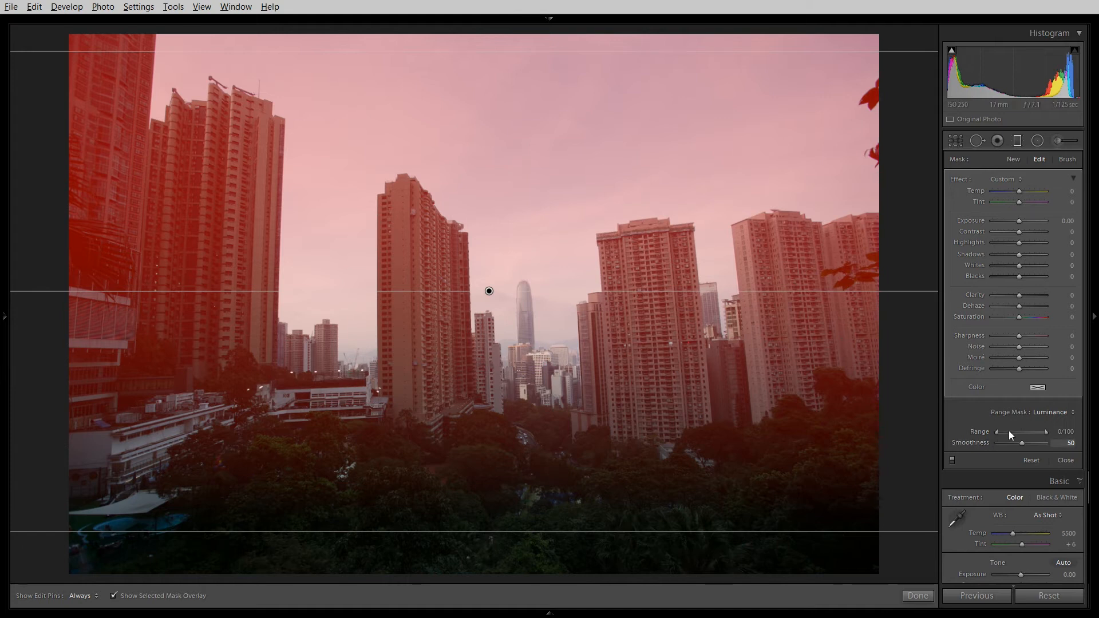
{"action": "mouse_move", "coordinate": [996, 438]}
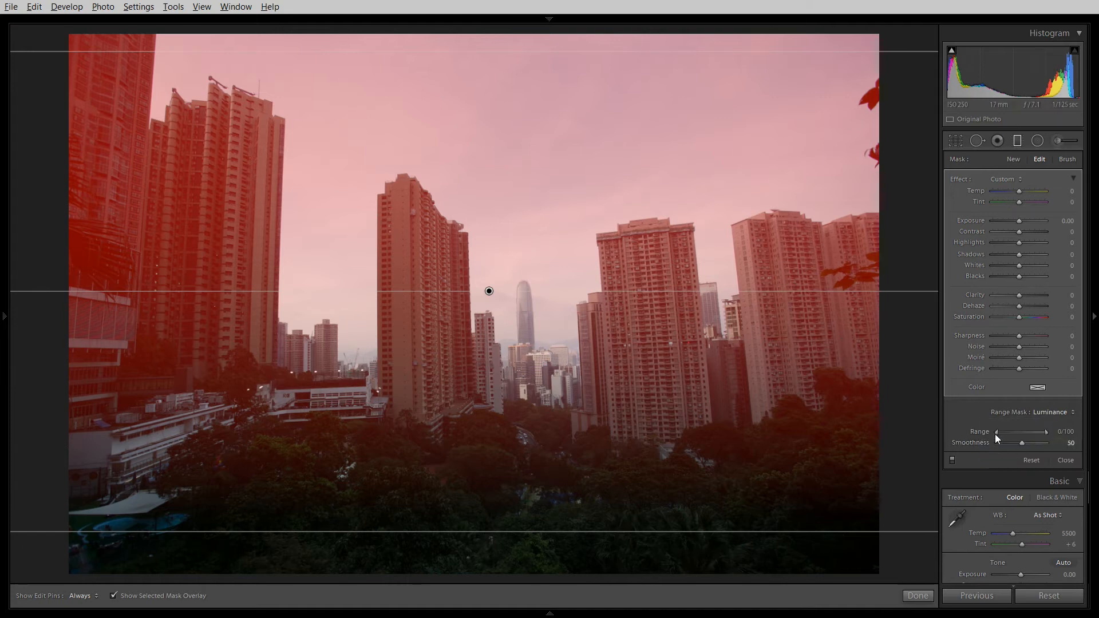
{"action": "mouse_move", "coordinate": [997, 437]}
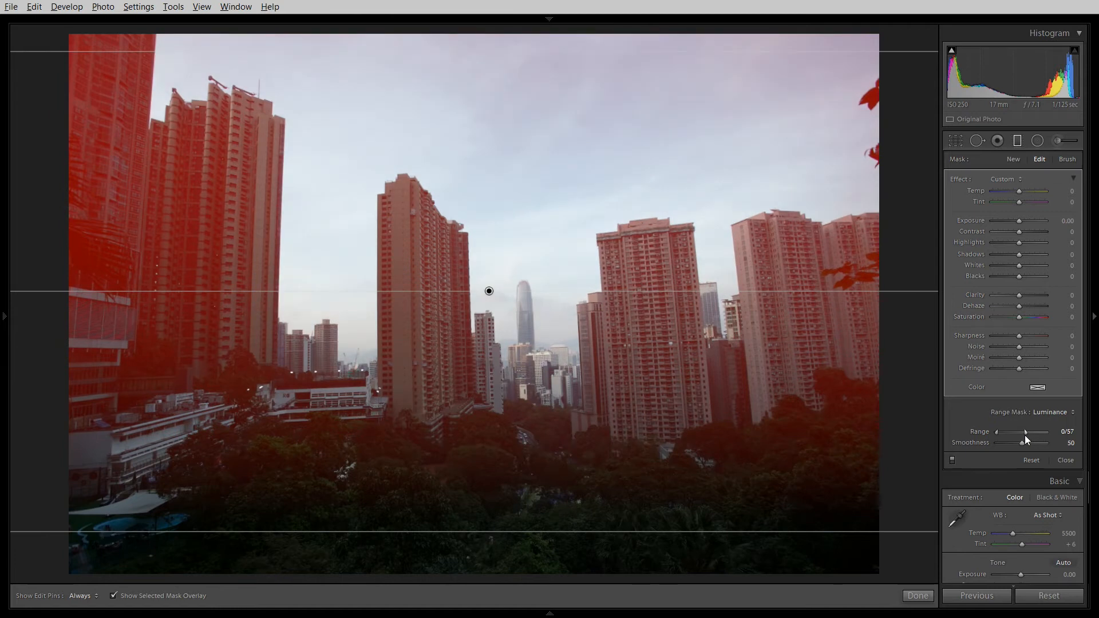
{"action": "mouse_move", "coordinate": [479, 545]}
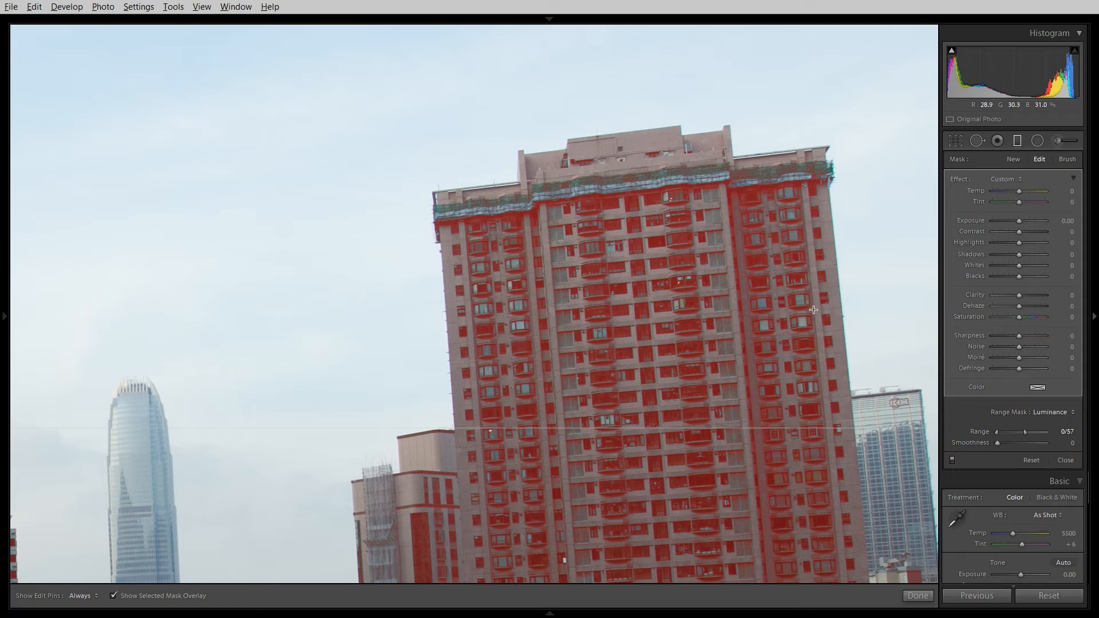
{"action": "mouse_move", "coordinate": [684, 344]}
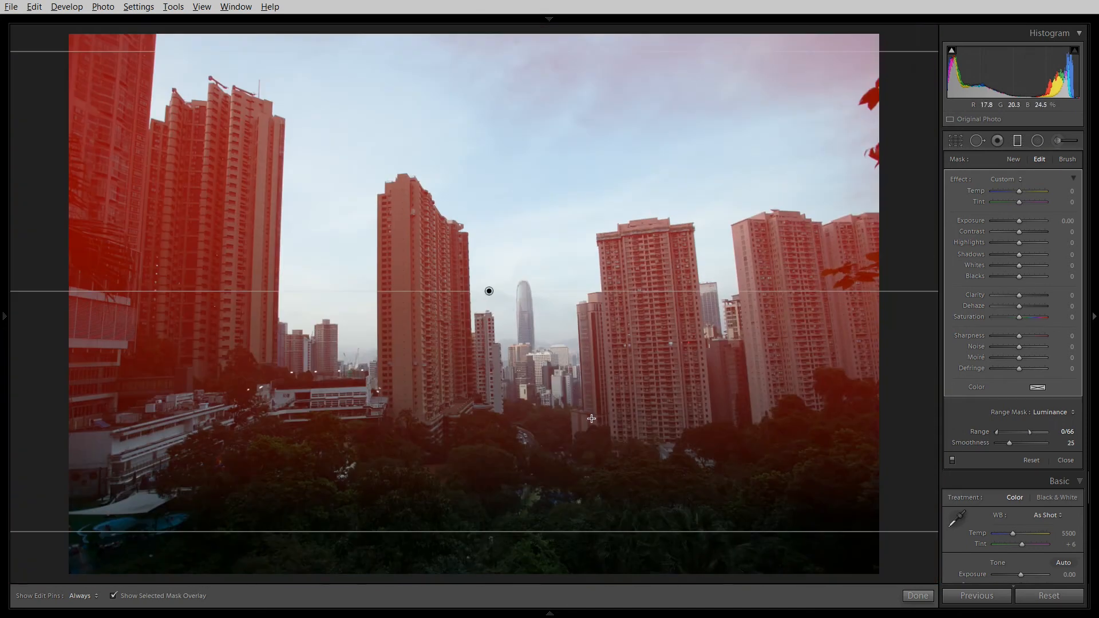
{"action": "mouse_move", "coordinate": [371, 173]}
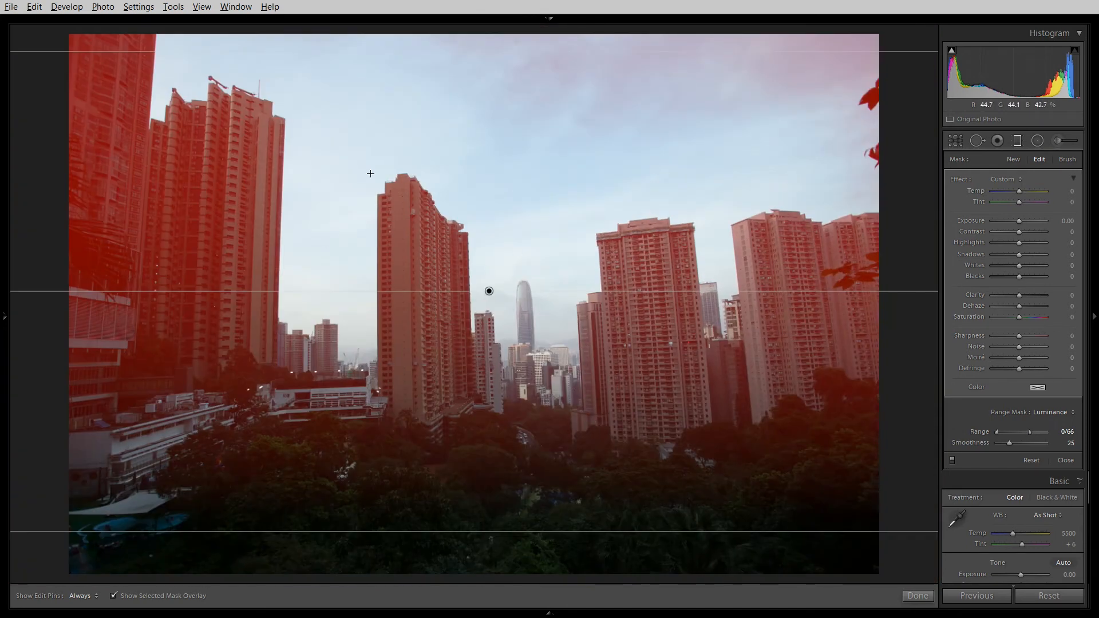
{"action": "mouse_move", "coordinate": [477, 529]}
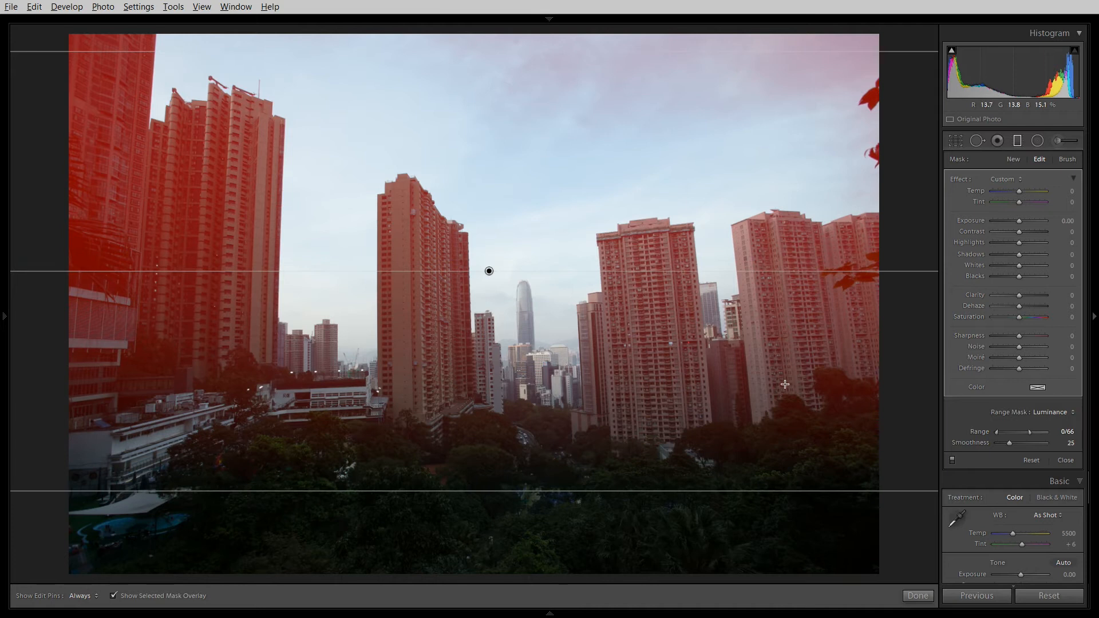
{"action": "mouse_move", "coordinate": [1020, 162]}
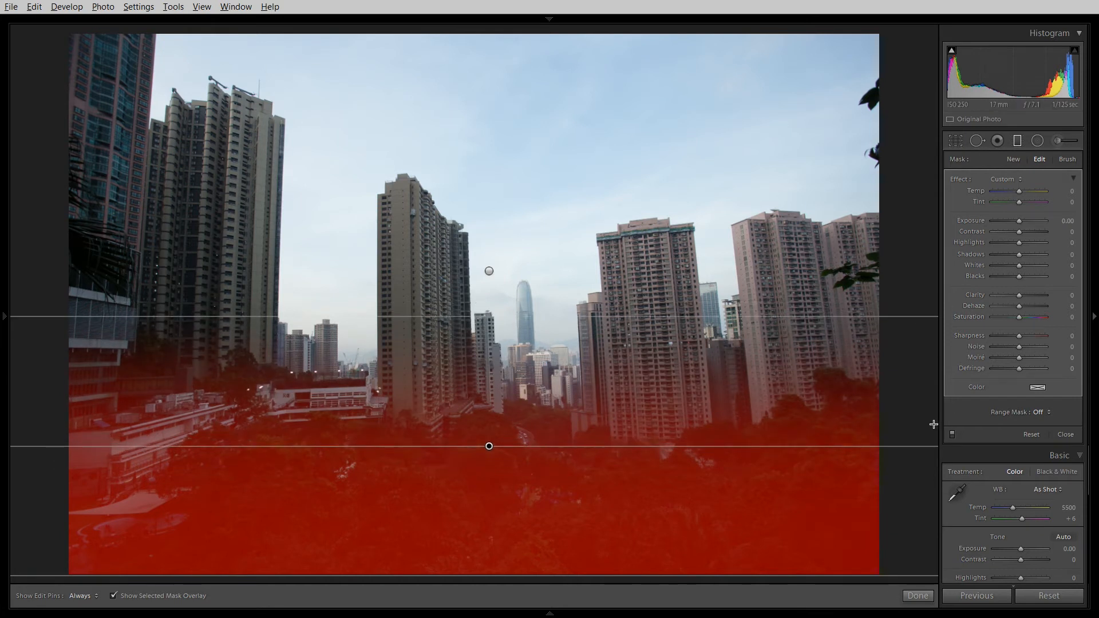
{"action": "mouse_move", "coordinate": [1042, 428]}
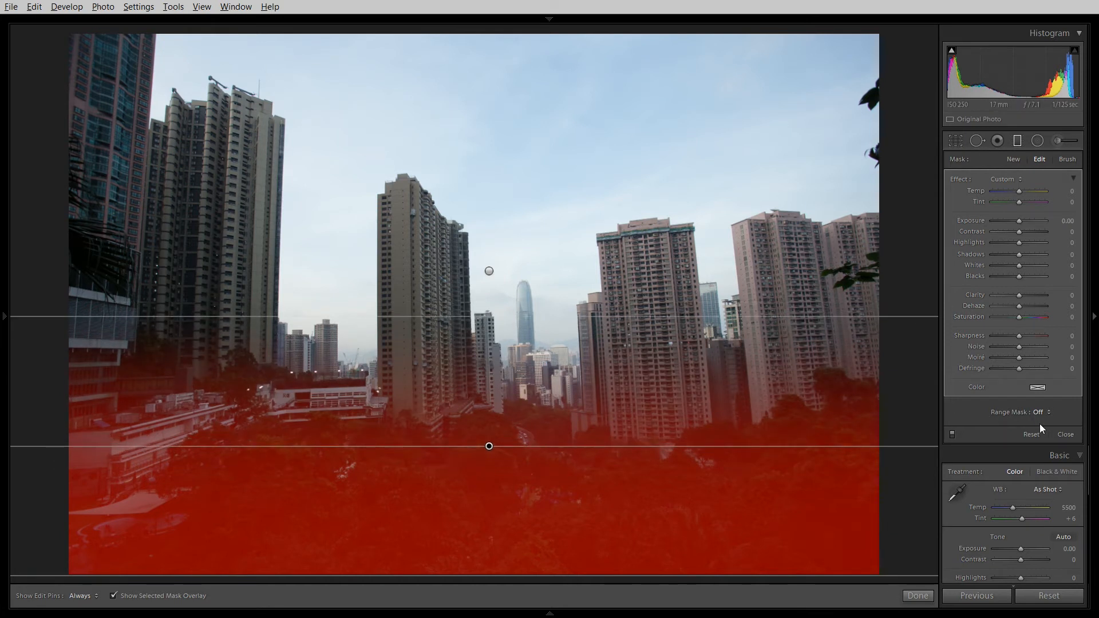
- Open the Range Mask dropdown for the new bottom-edge tree filter
{"action": "left_click", "coordinate": [1041, 412]}
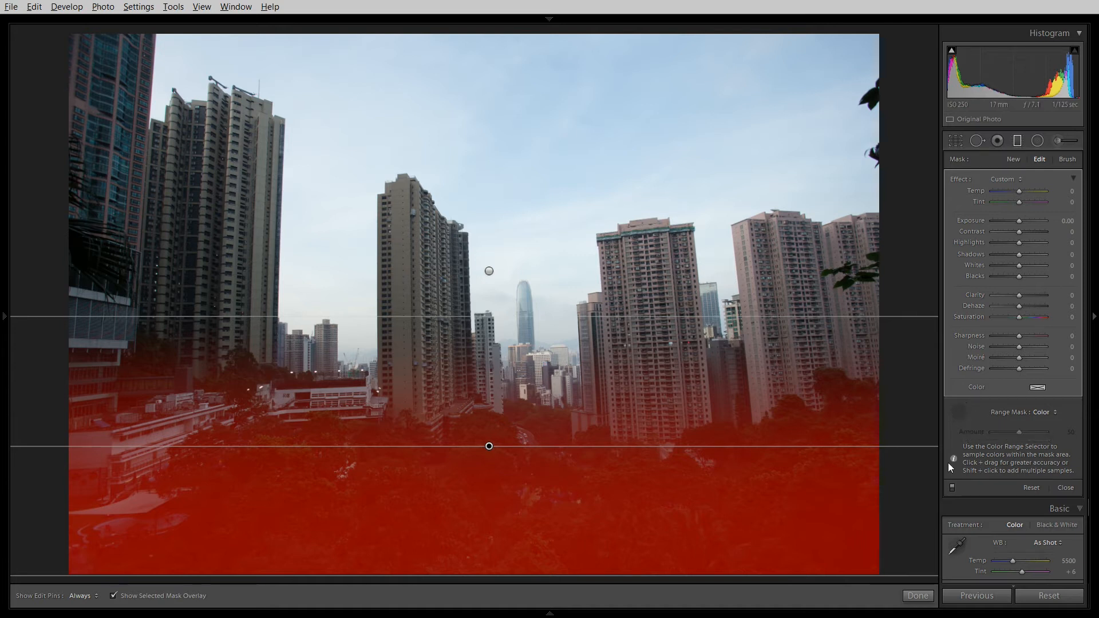
{"action": "mouse_move", "coordinate": [677, 474]}
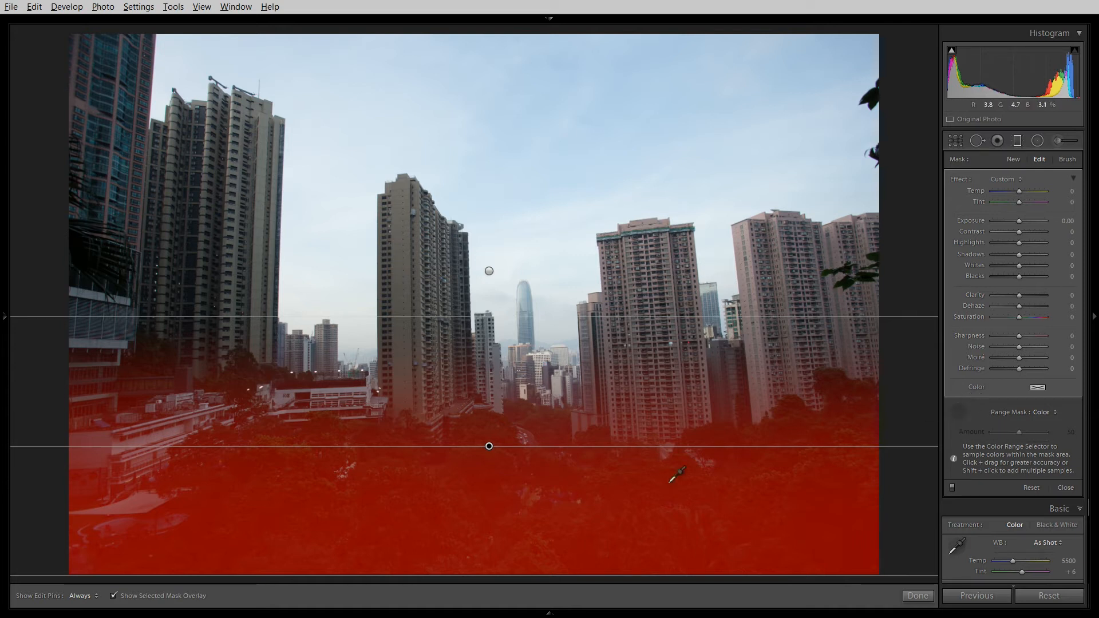
{"action": "mouse_move", "coordinate": [336, 459]}
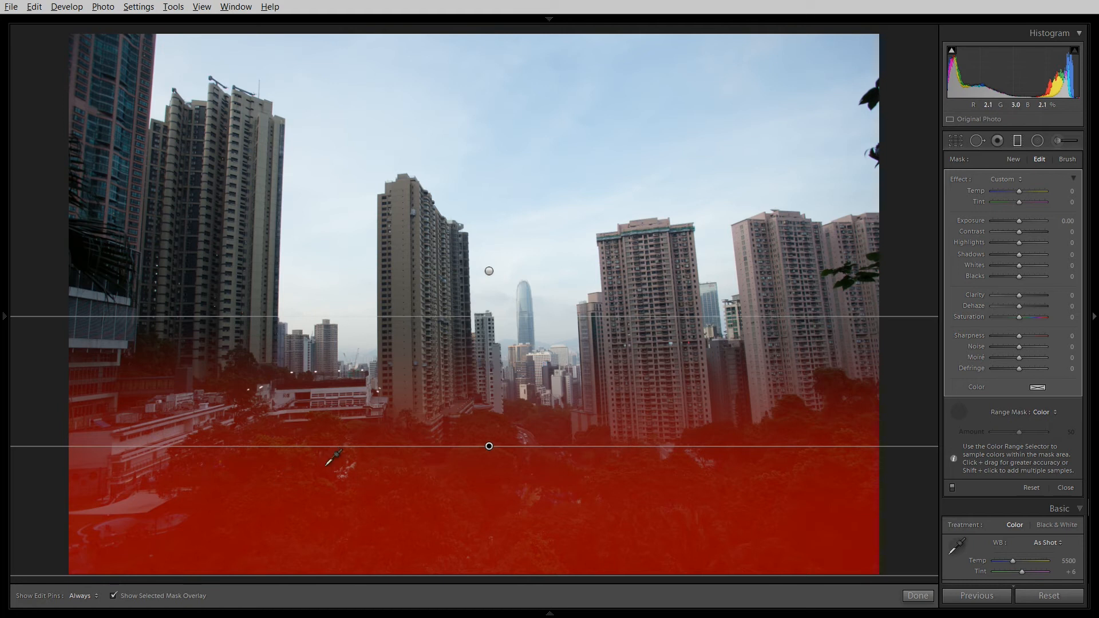
{"action": "mouse_move", "coordinate": [761, 471]}
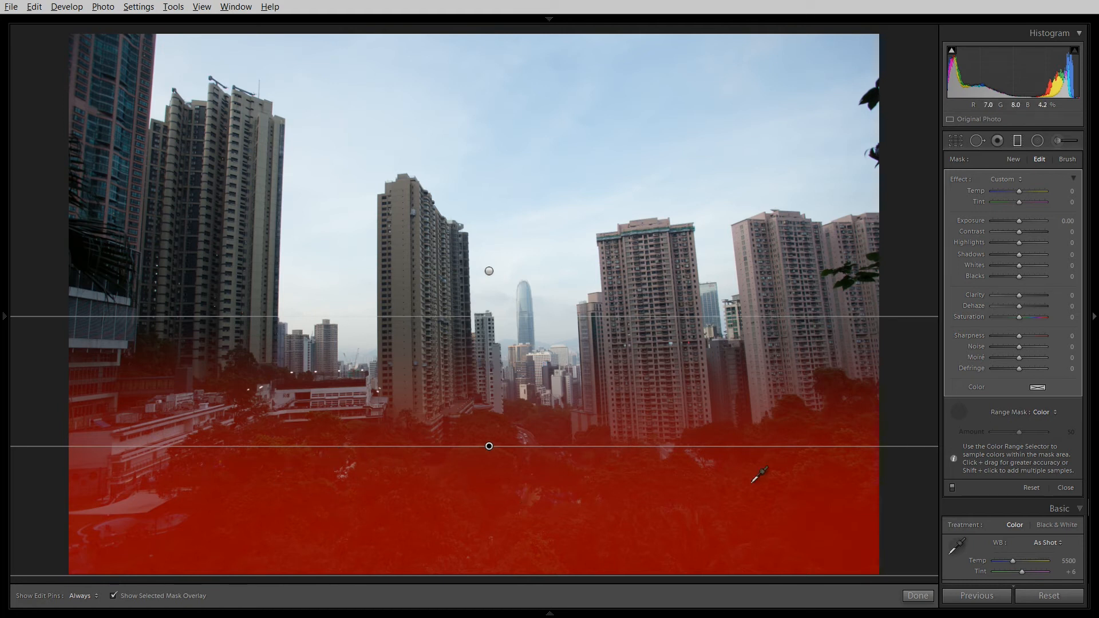
{"action": "mouse_move", "coordinate": [524, 440]}
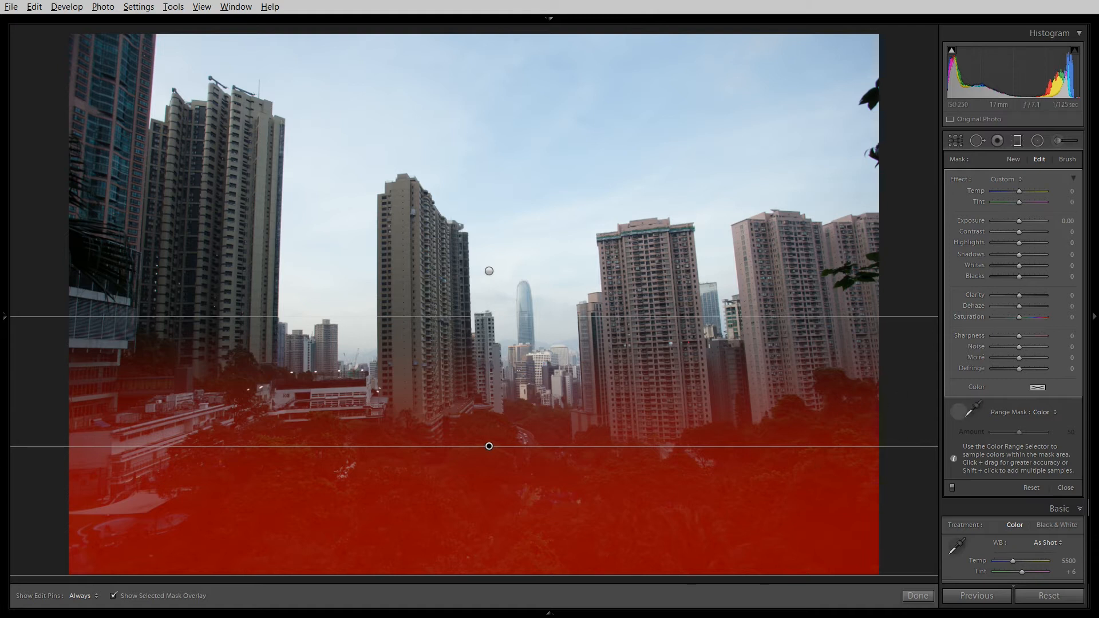
{"action": "mouse_move", "coordinate": [494, 317]}
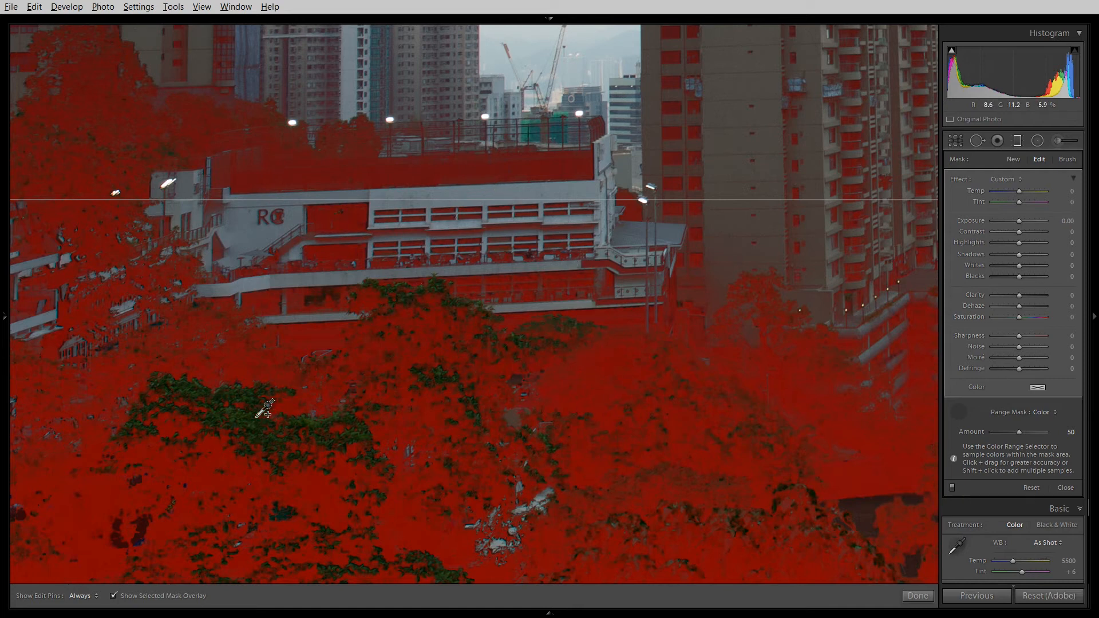
- Sample four foliage colours on the trees for the Color range mask
{"action": "left_click", "coordinate": [265, 411]}
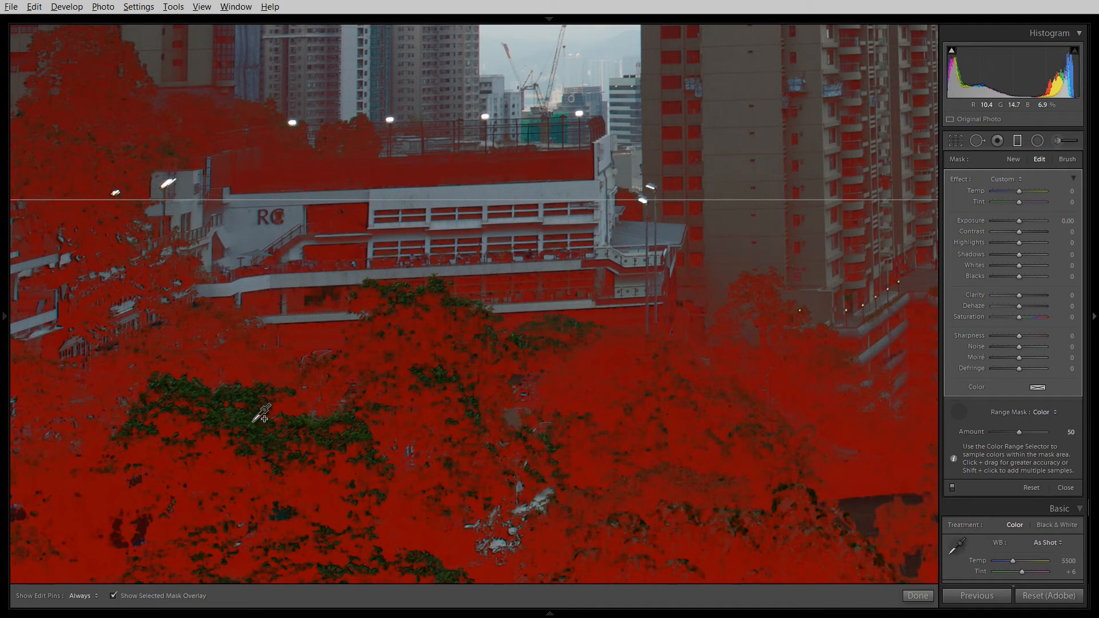
{"action": "left_click", "coordinate": [259, 412]}
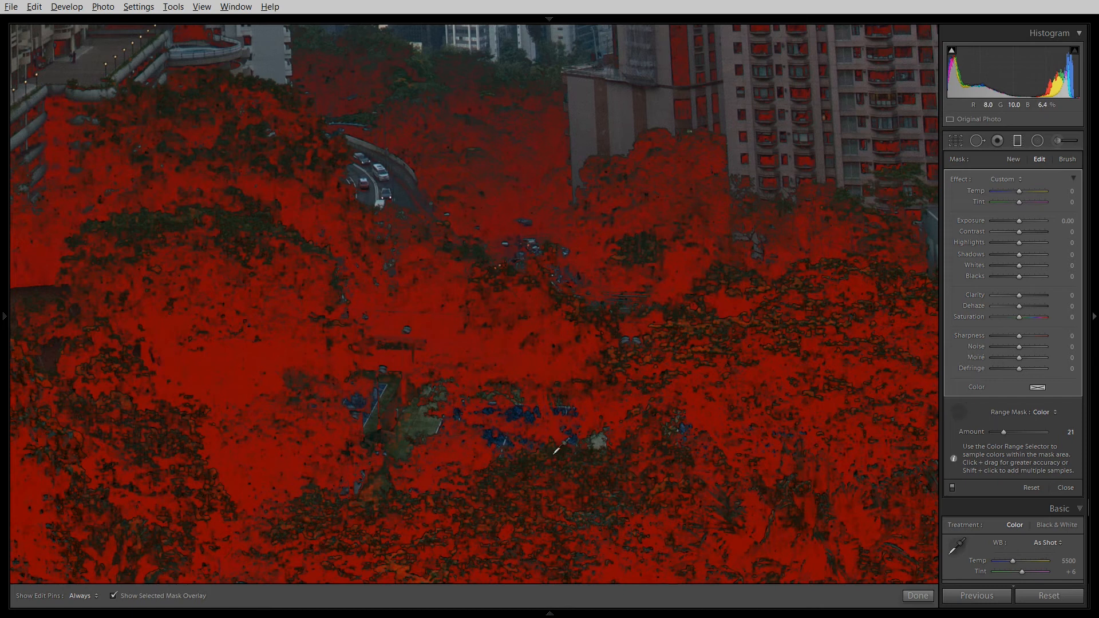
{"action": "left_click", "coordinate": [561, 443]}
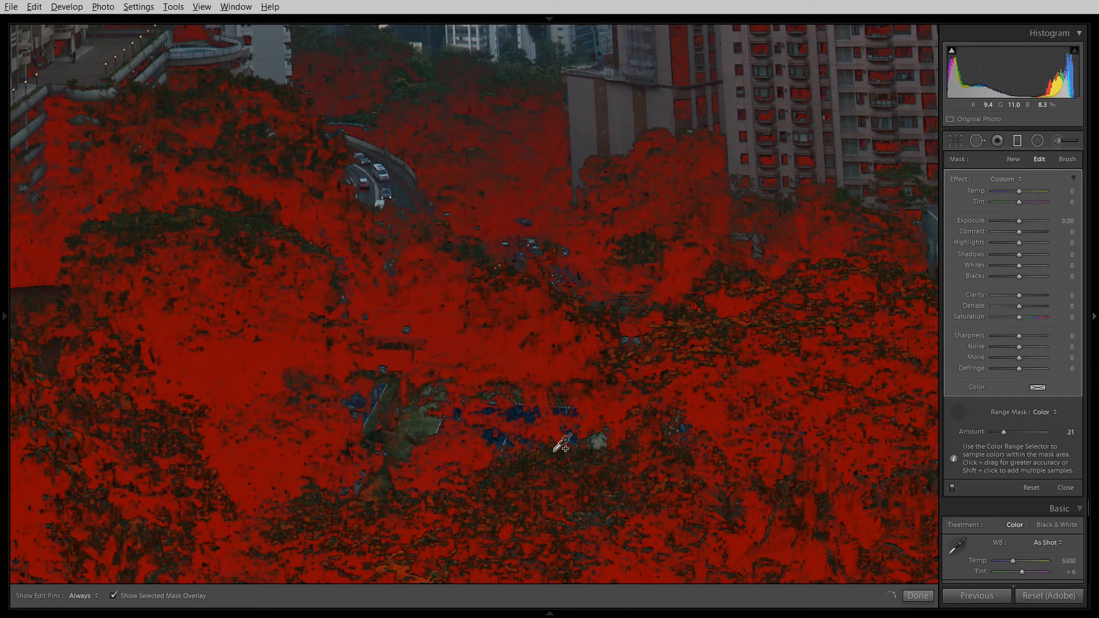
{"action": "left_click", "coordinate": [564, 444]}
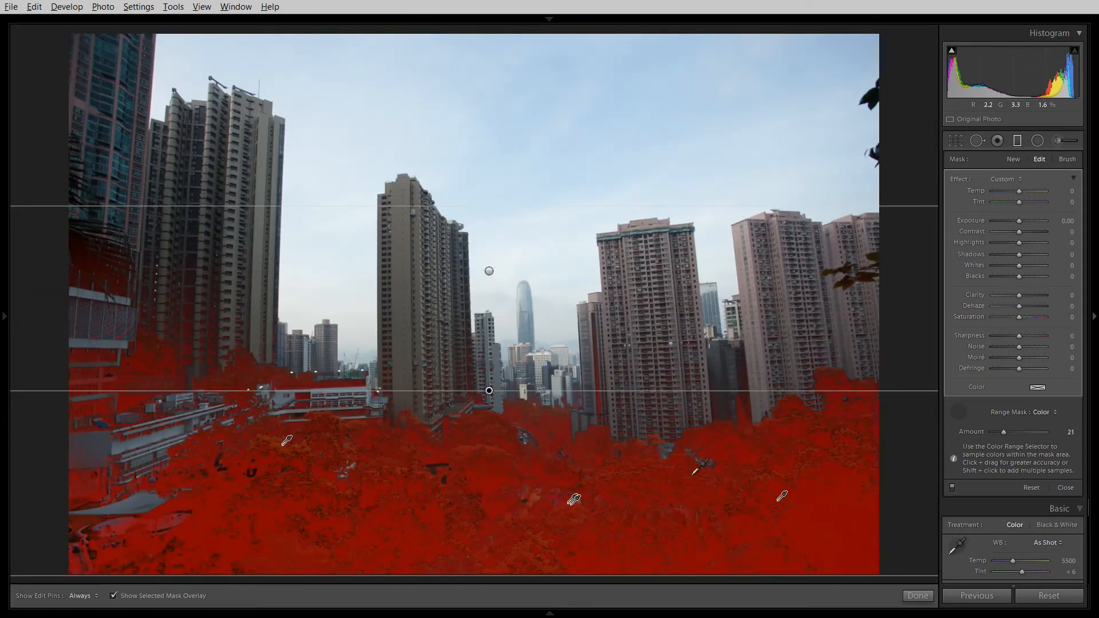
- Toggle the mask overlay and switch to the other skyline gradient
{"action": "left_click", "coordinate": [112, 595]}
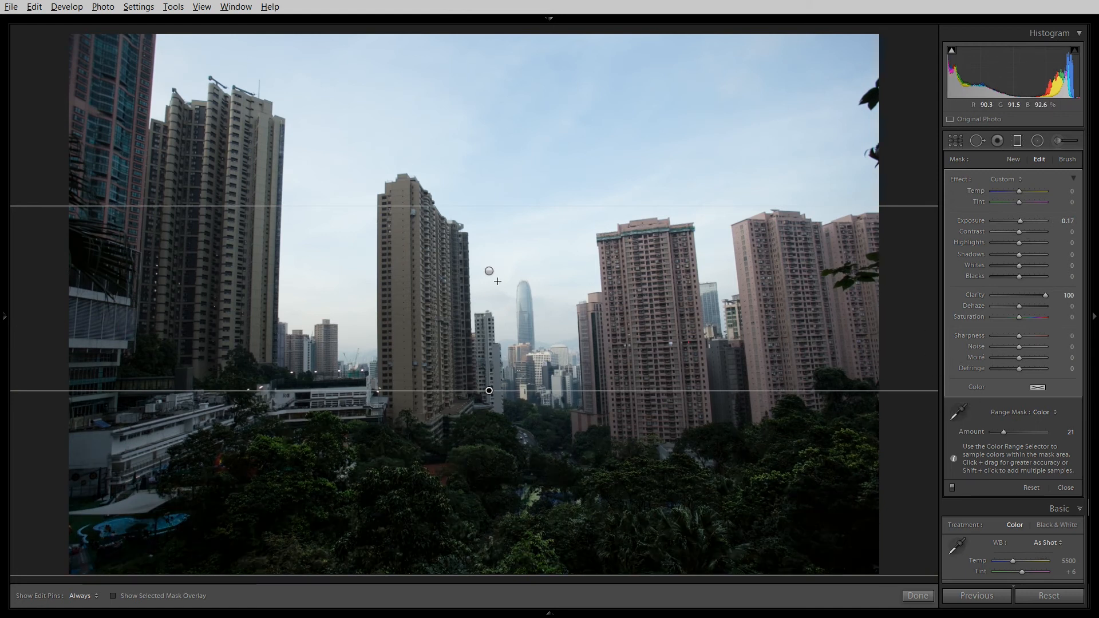
{"action": "left_click", "coordinate": [1049, 412]}
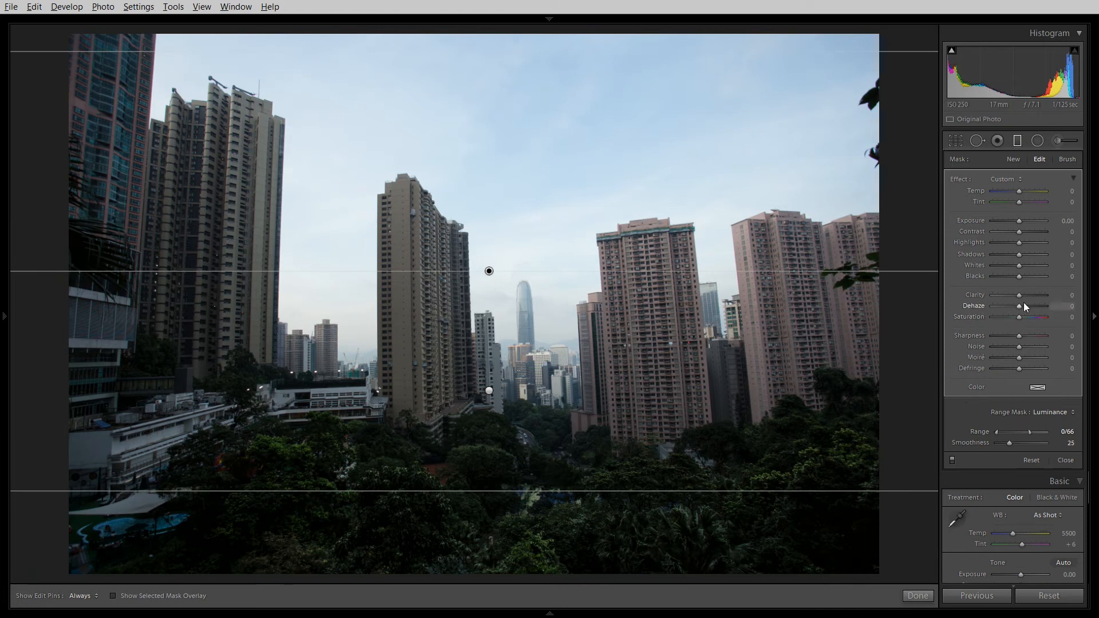
{"action": "mouse_move", "coordinate": [1021, 227]}
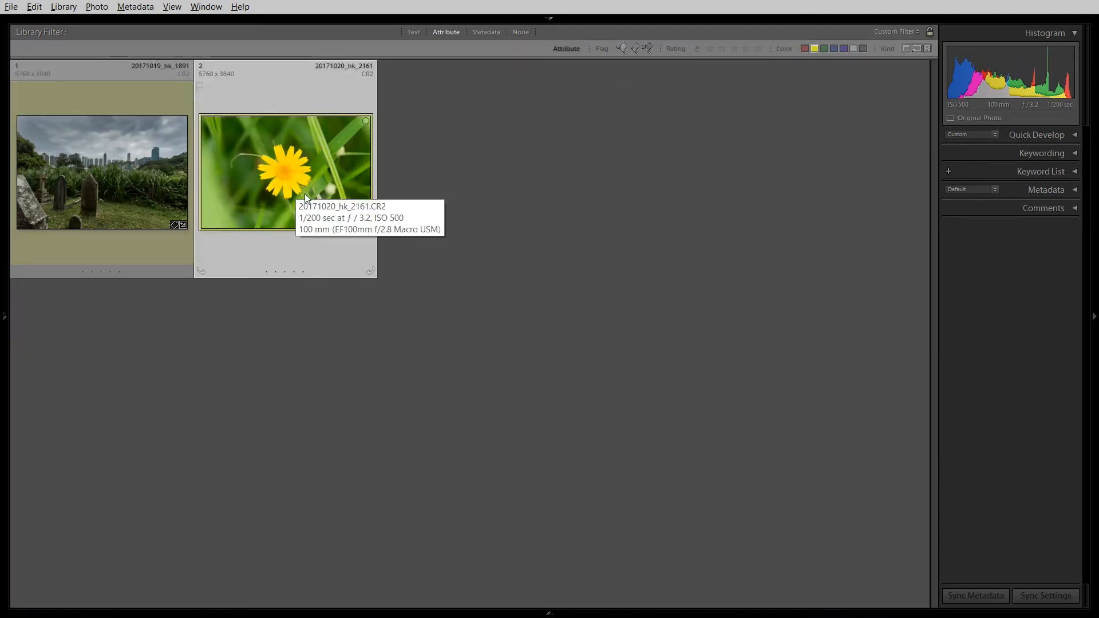
- Open the yellow flower photo from the grid and select the Adjustment Brush
{"action": "double_click", "coordinate": [285, 172]}
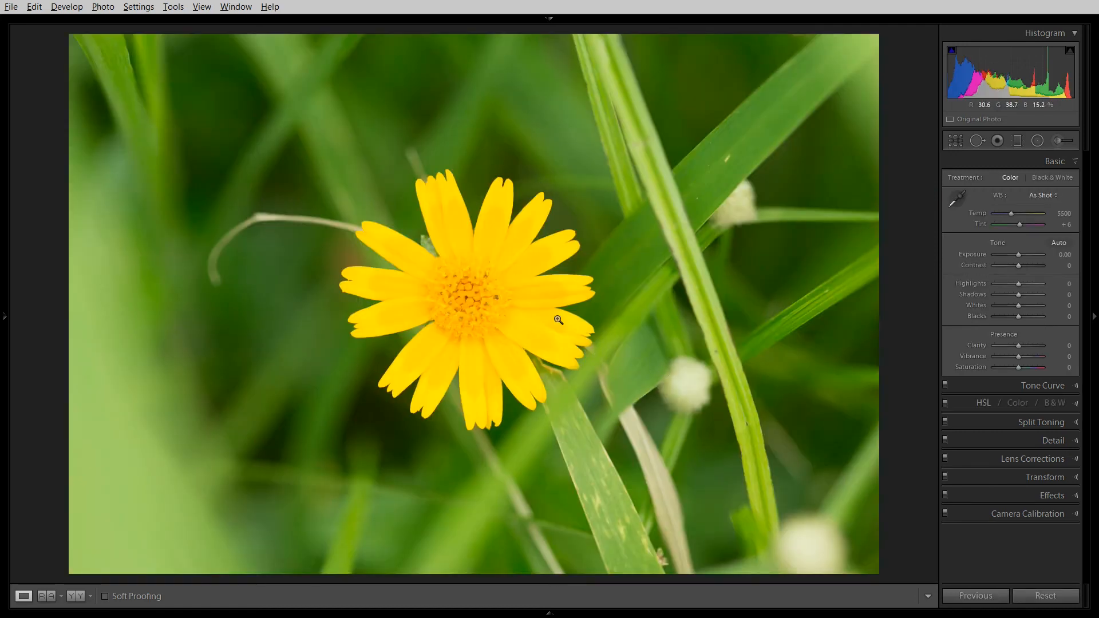
{"action": "left_click", "coordinate": [1061, 140]}
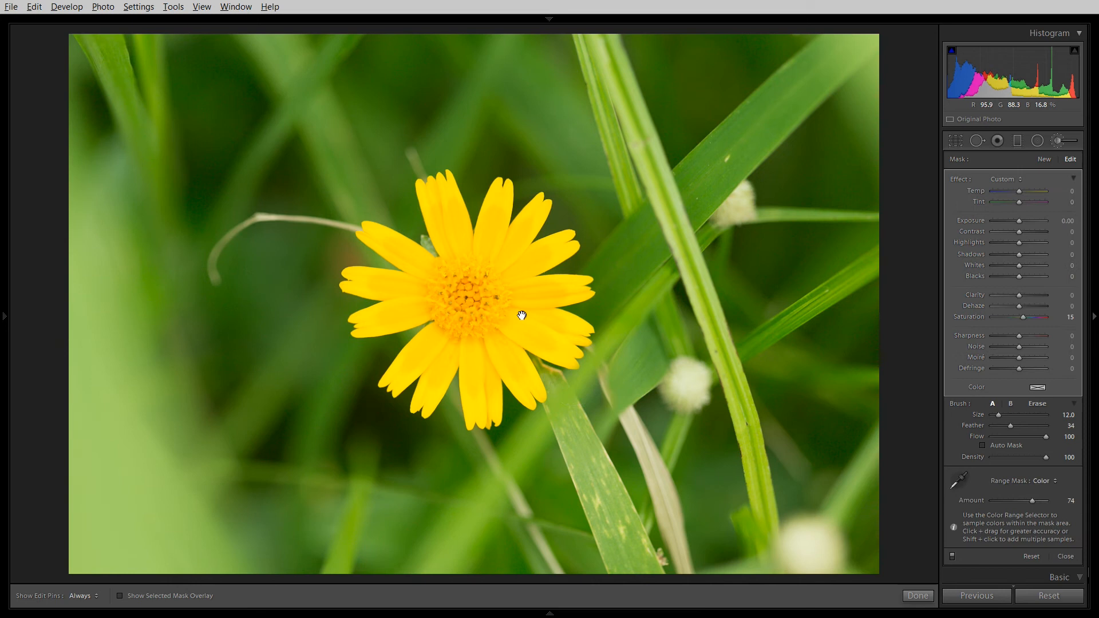
- Start a new brush mask on the flower with Auto Mask enabled
{"action": "left_click", "coordinate": [1044, 159]}
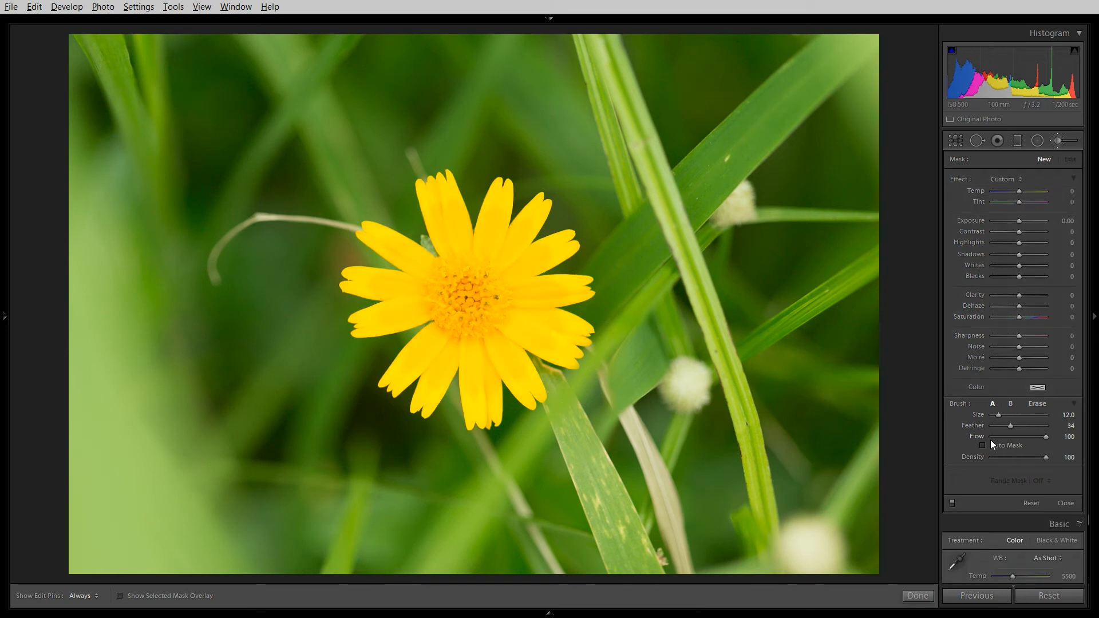
{"action": "left_click", "coordinate": [982, 445]}
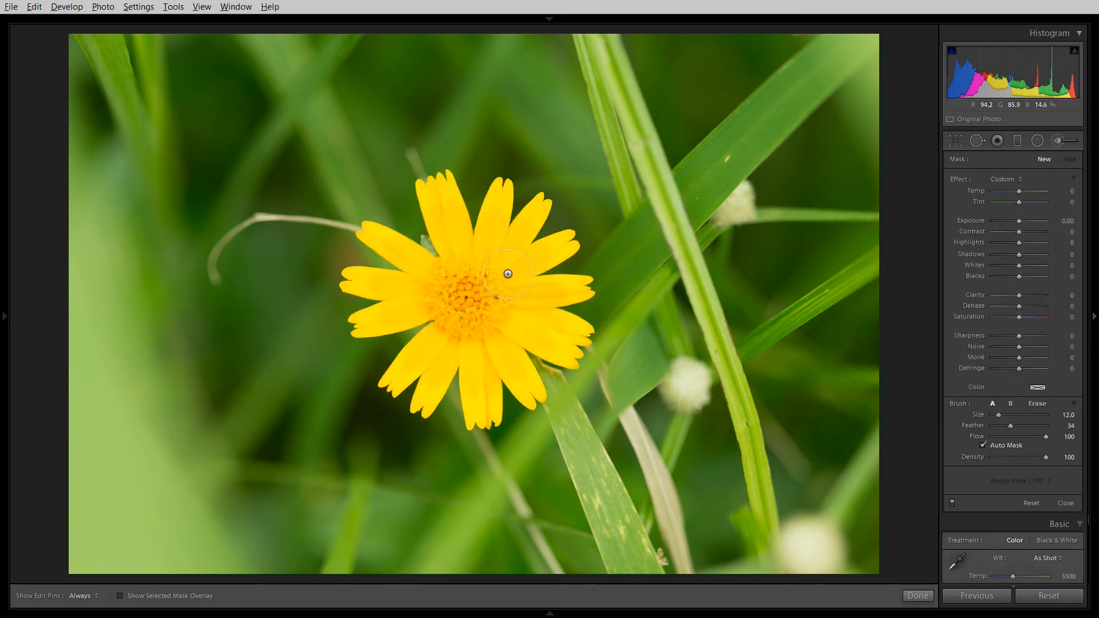
{"action": "mouse_move", "coordinate": [557, 275]}
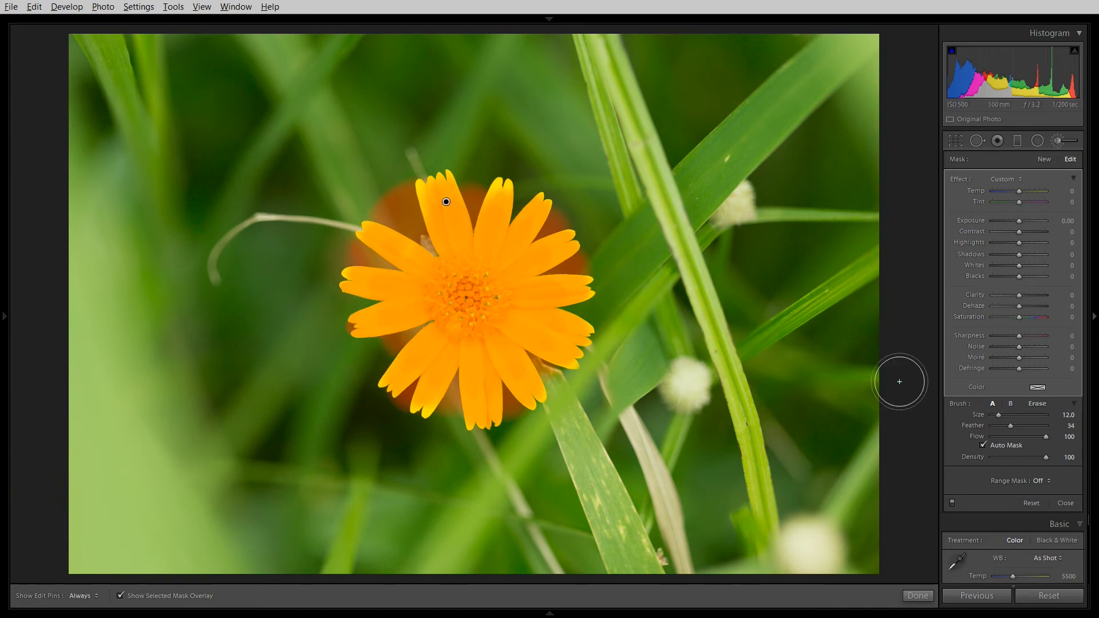
- Set the flower brush's Range Mask to Color, then undo the last change
{"action": "left_click", "coordinate": [1042, 480]}
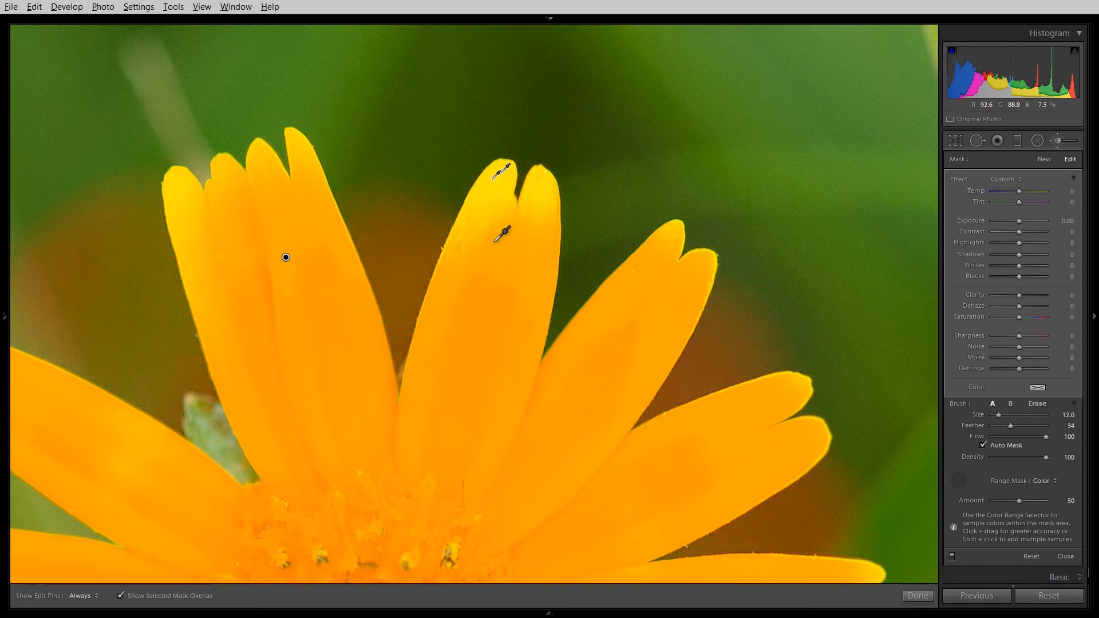
{"action": "key", "text": "ctrl+z"}
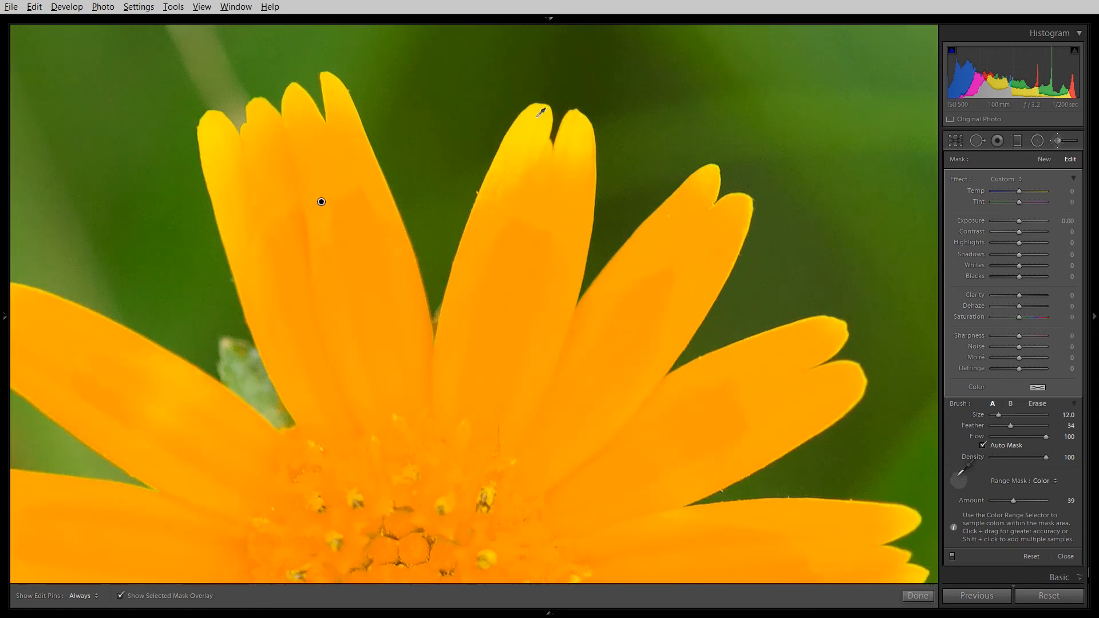
{"action": "mouse_move", "coordinate": [1030, 155]}
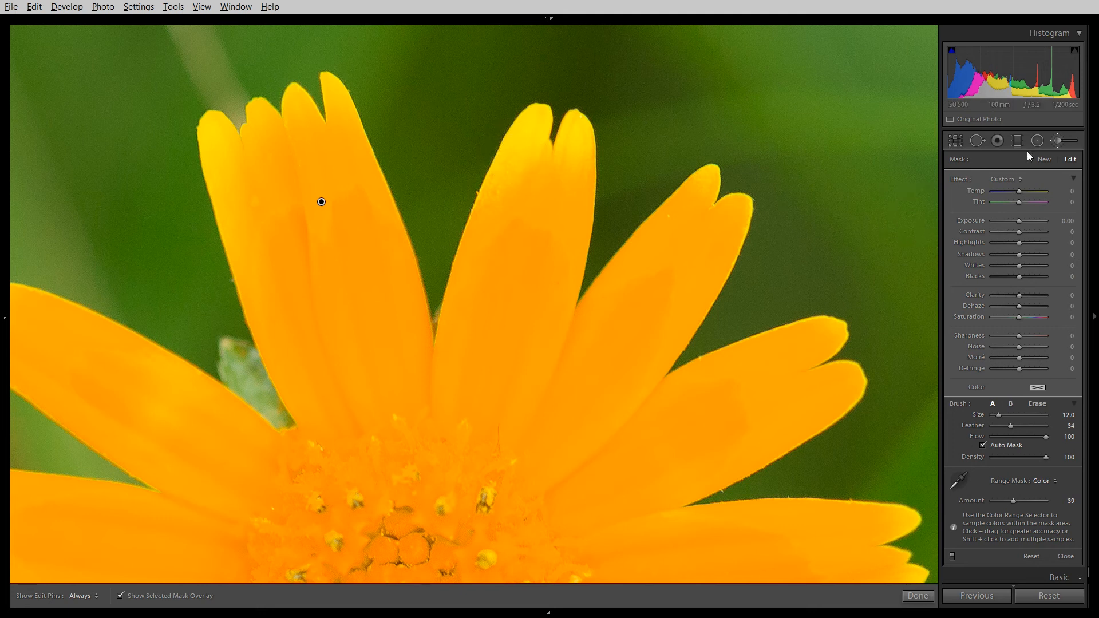
{"action": "mouse_move", "coordinate": [540, 149]}
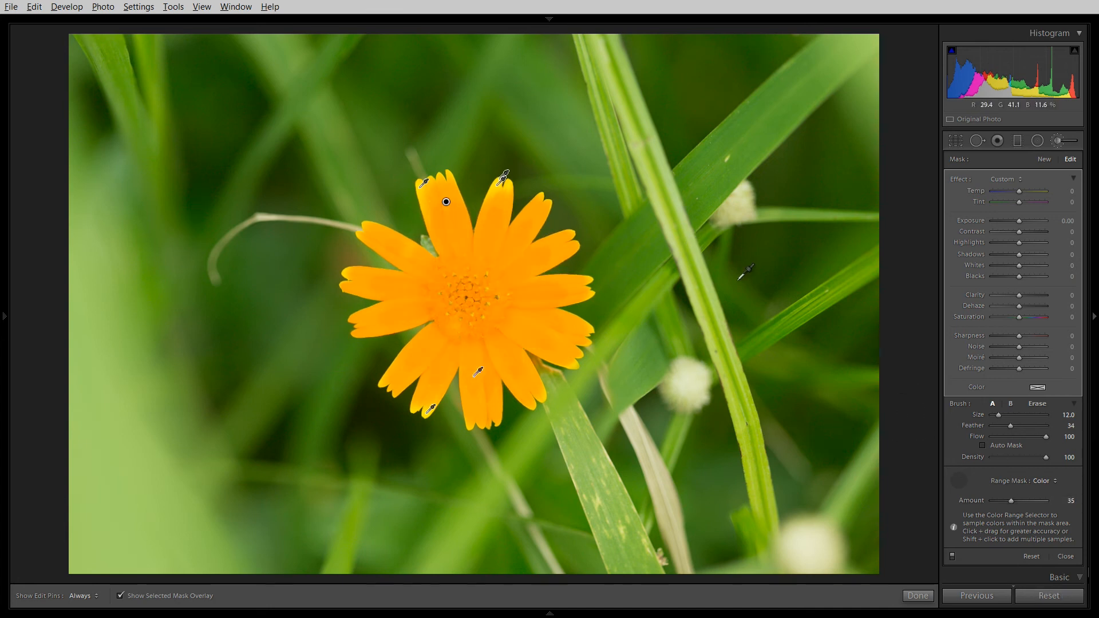
- Turn off Show Selected Mask Overlay to hide the red mask preview
{"action": "left_click", "coordinate": [121, 595]}
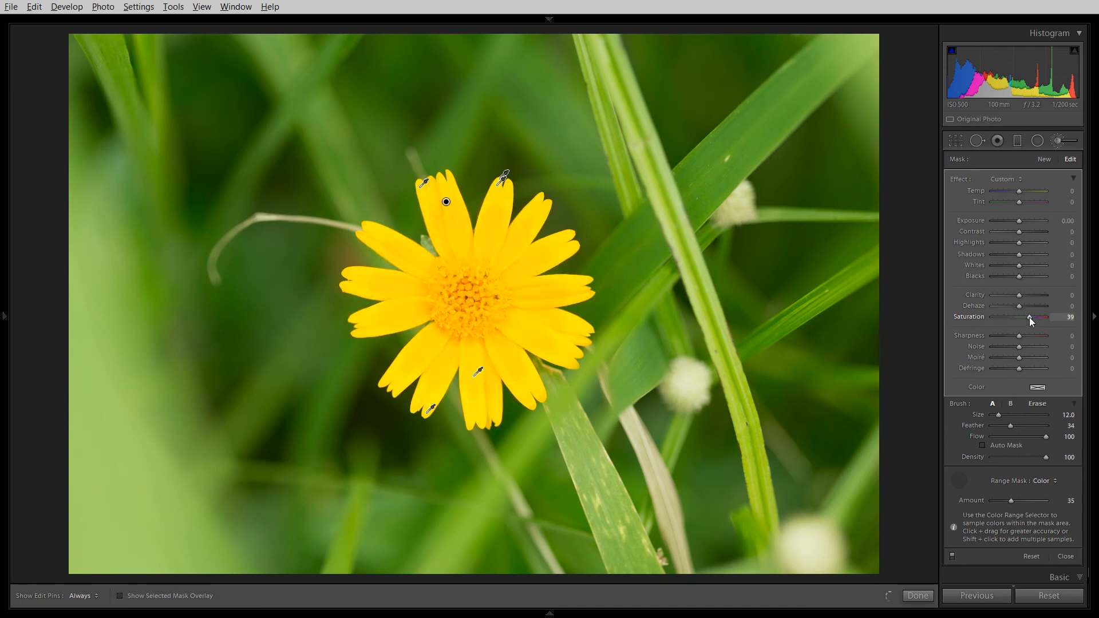
{"action": "mouse_move", "coordinate": [977, 413]}
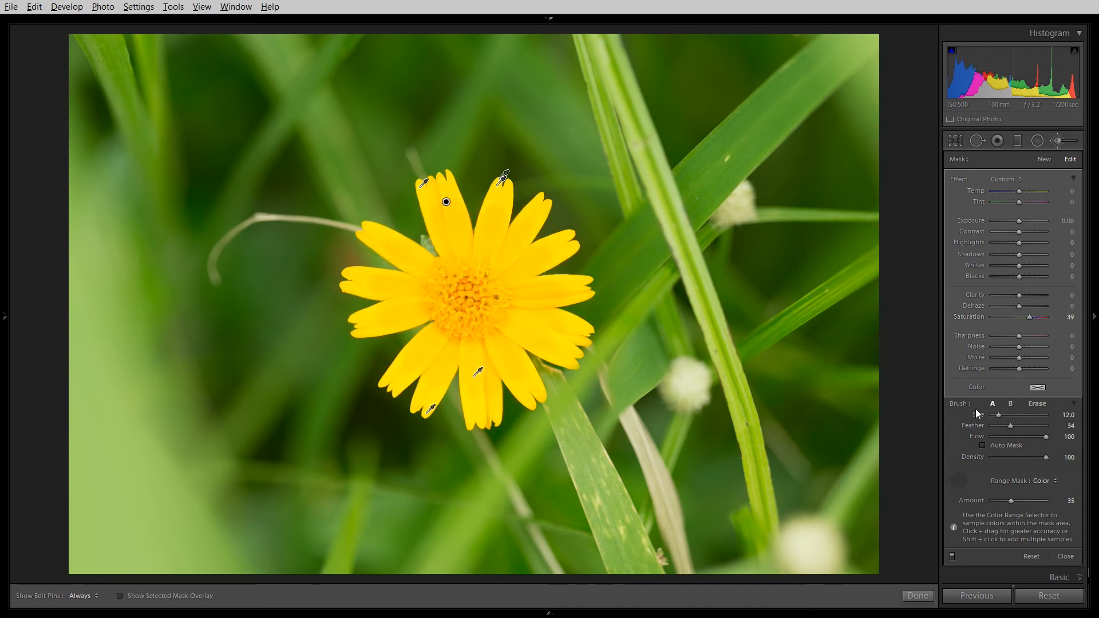
{"action": "mouse_move", "coordinate": [757, 274]}
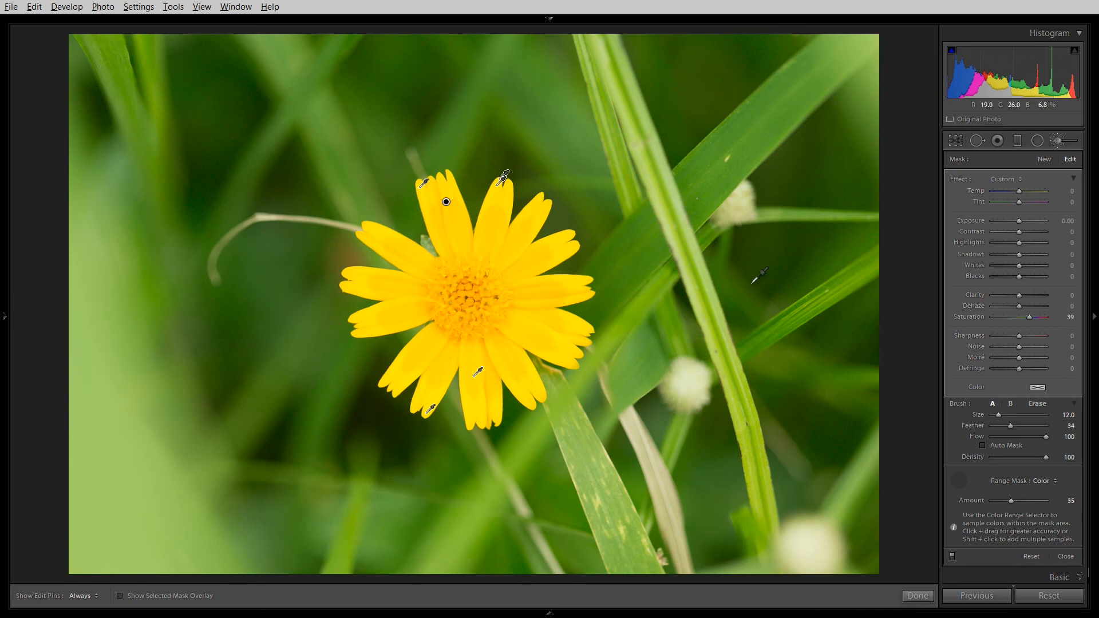
{"action": "mouse_move", "coordinate": [983, 449]}
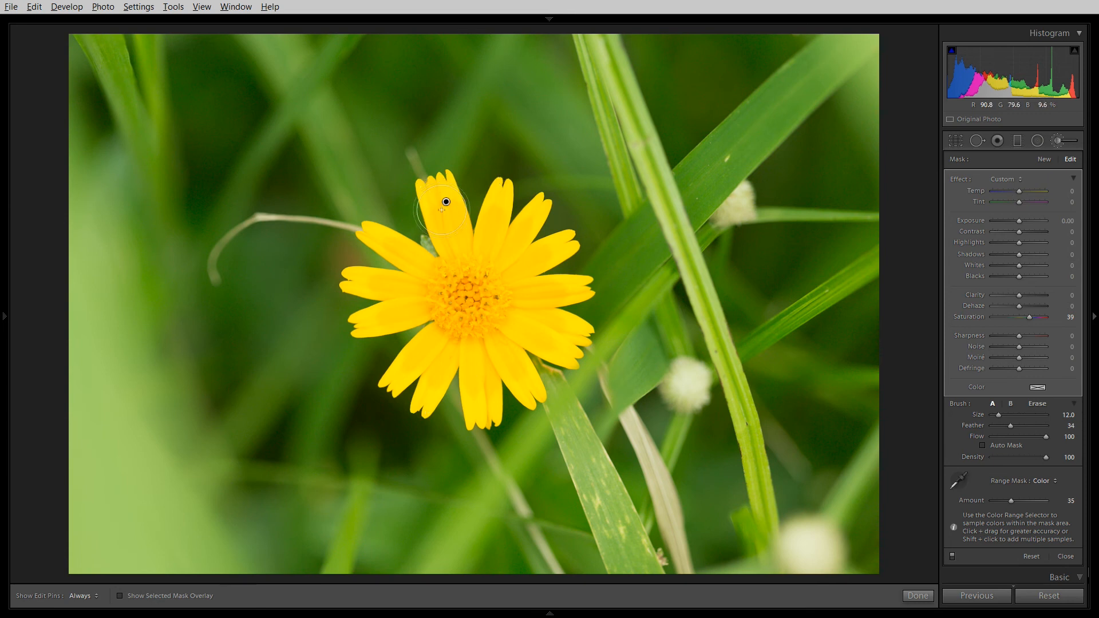
{"action": "mouse_move", "coordinate": [464, 221]}
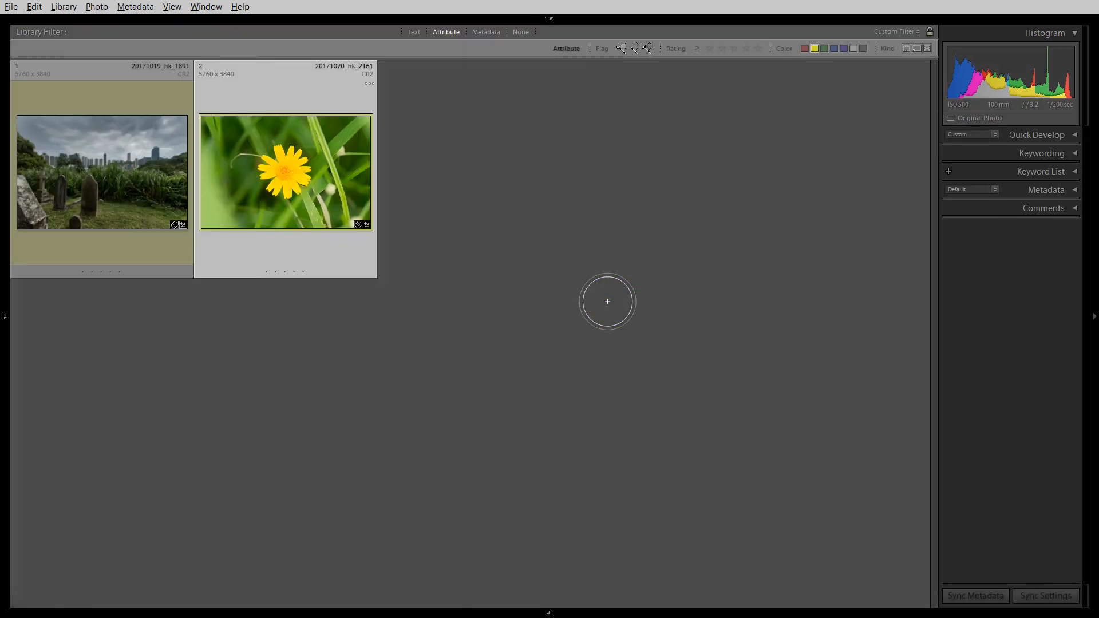
- Select and enlarge the cemetery thumbnail, then switch to Develop
{"action": "left_click", "coordinate": [101, 171]}
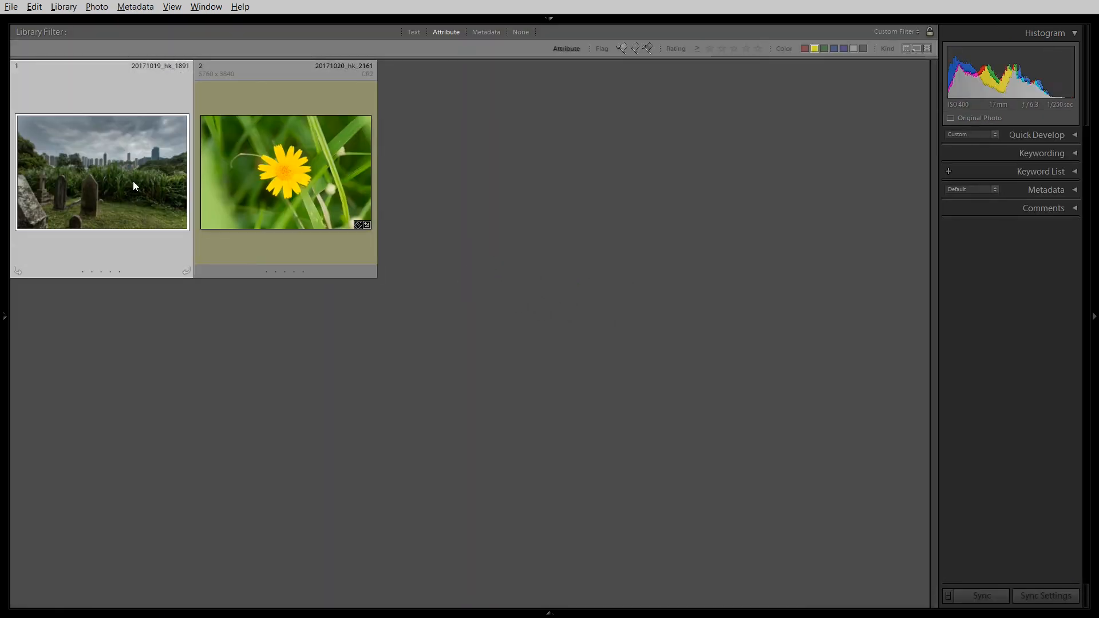
{"action": "double_click", "coordinate": [100, 172]}
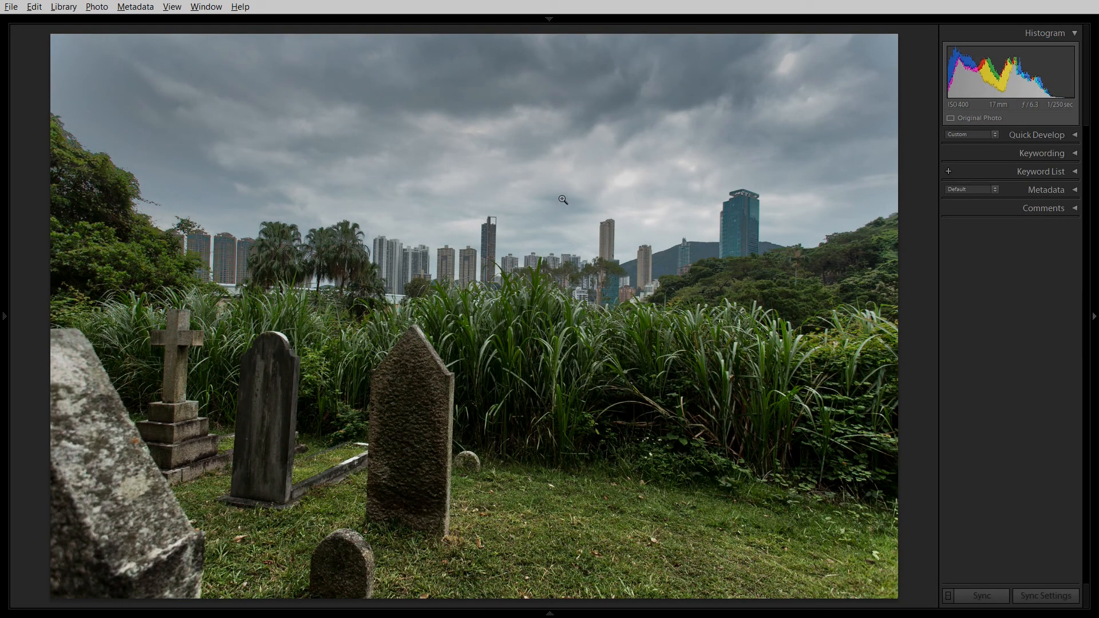
{"action": "left_click", "coordinate": [66, 7]}
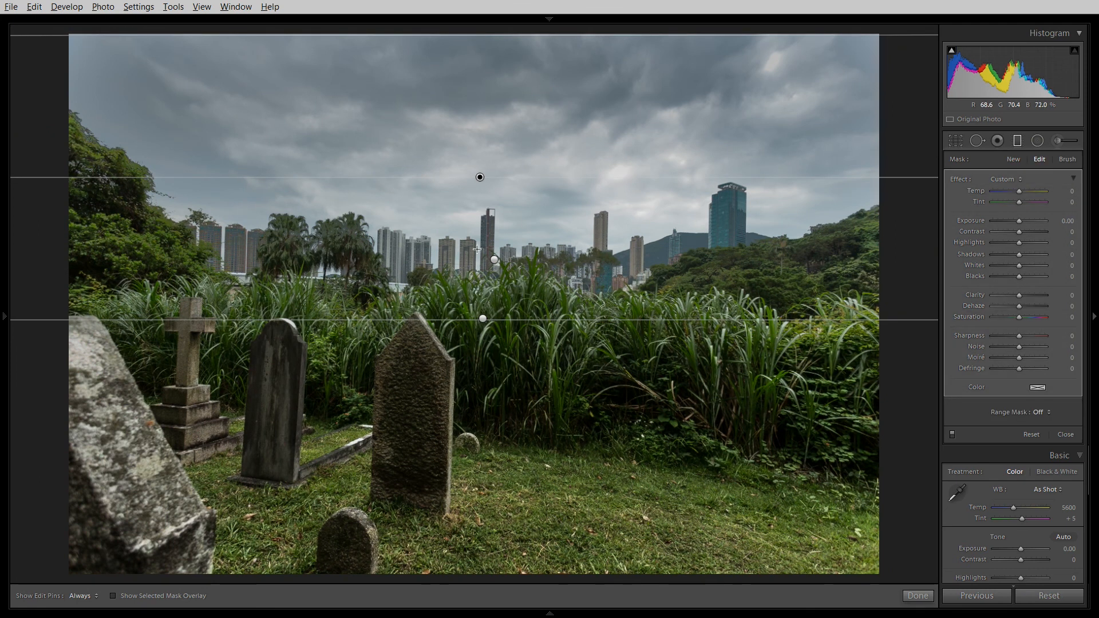
{"action": "mouse_move", "coordinate": [609, 268]}
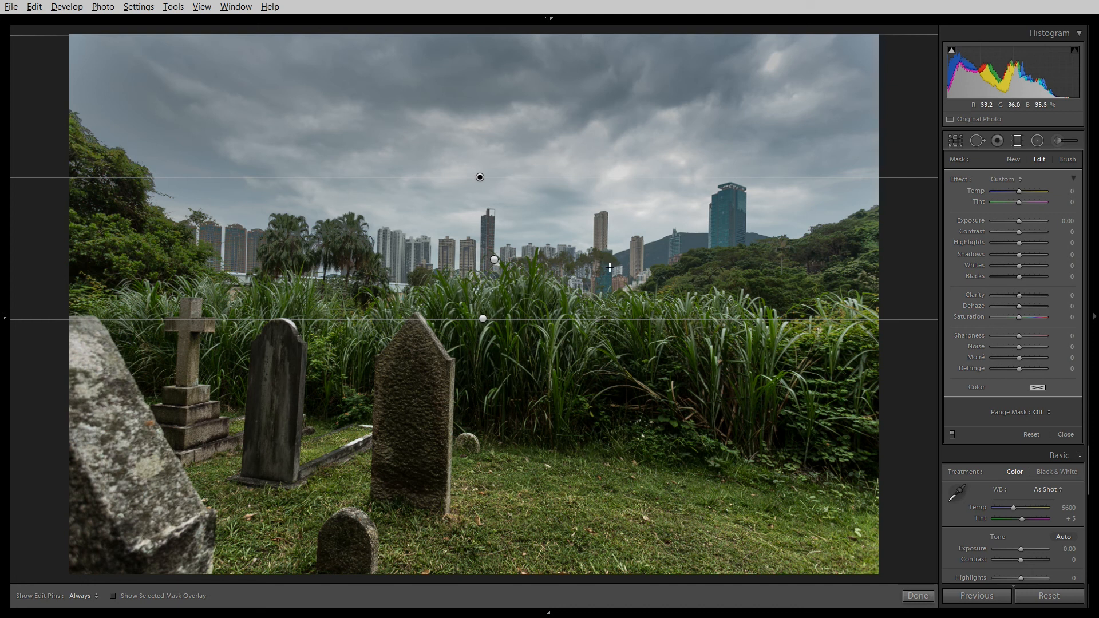
- Show the mask overlay and switch the sky gradient's Range Mask to Luminance
{"action": "left_click", "coordinate": [111, 596]}
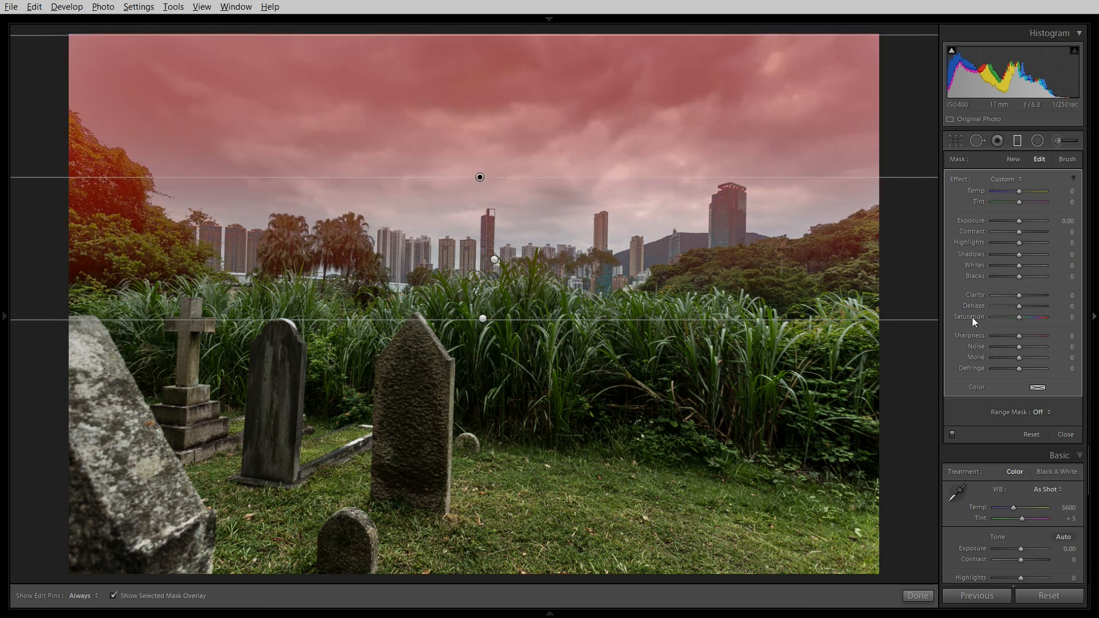
{"action": "mouse_move", "coordinate": [1049, 419]}
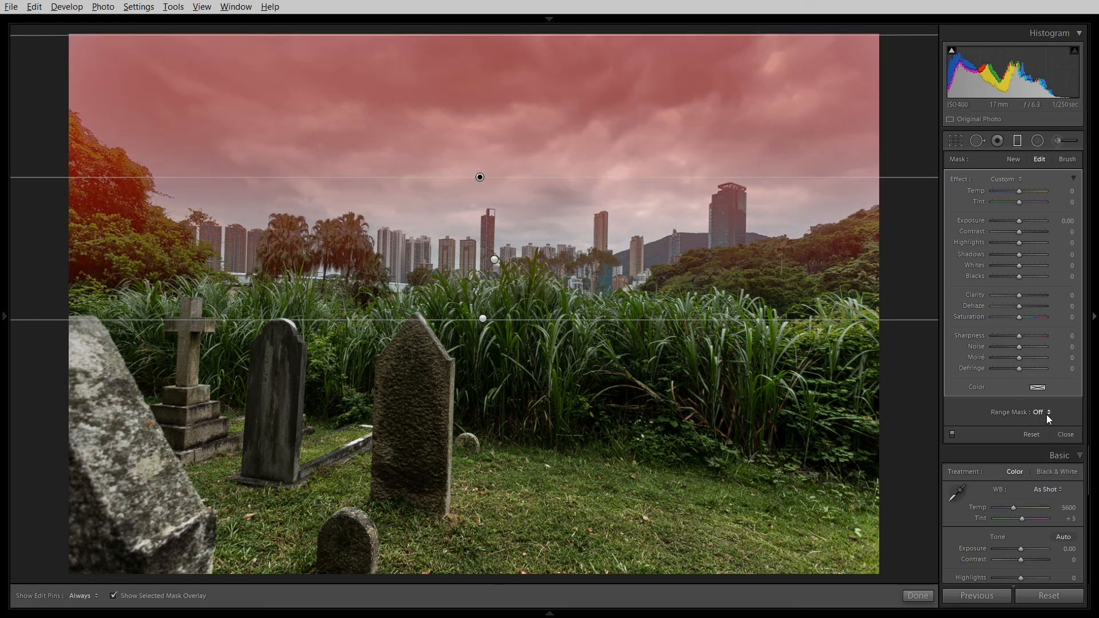
{"action": "left_click", "coordinate": [1049, 411]}
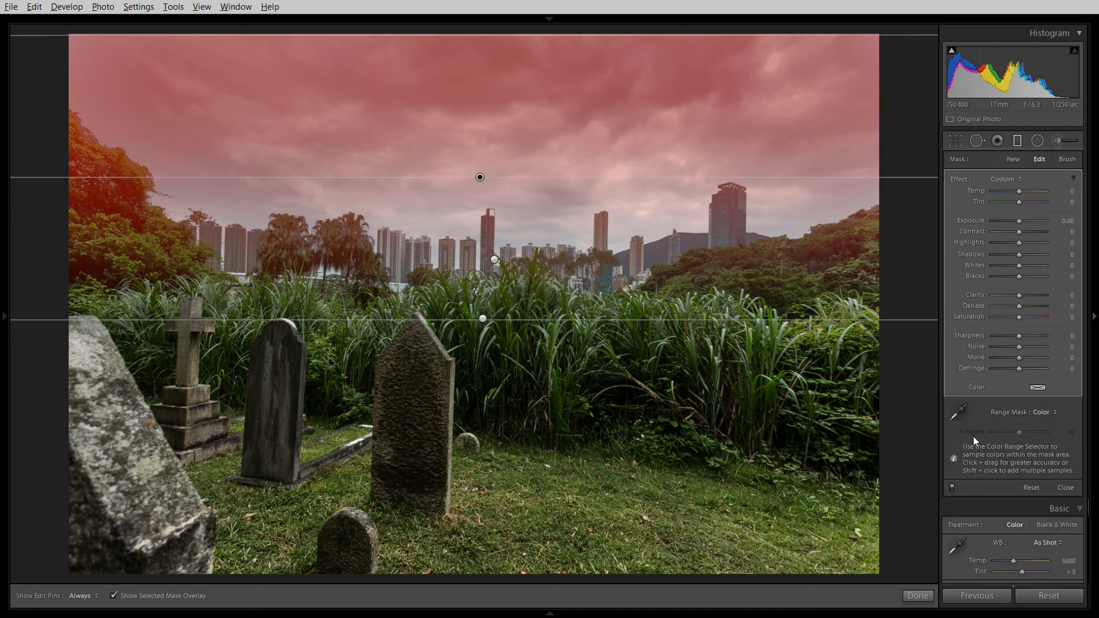
{"action": "left_click", "coordinate": [1047, 411]}
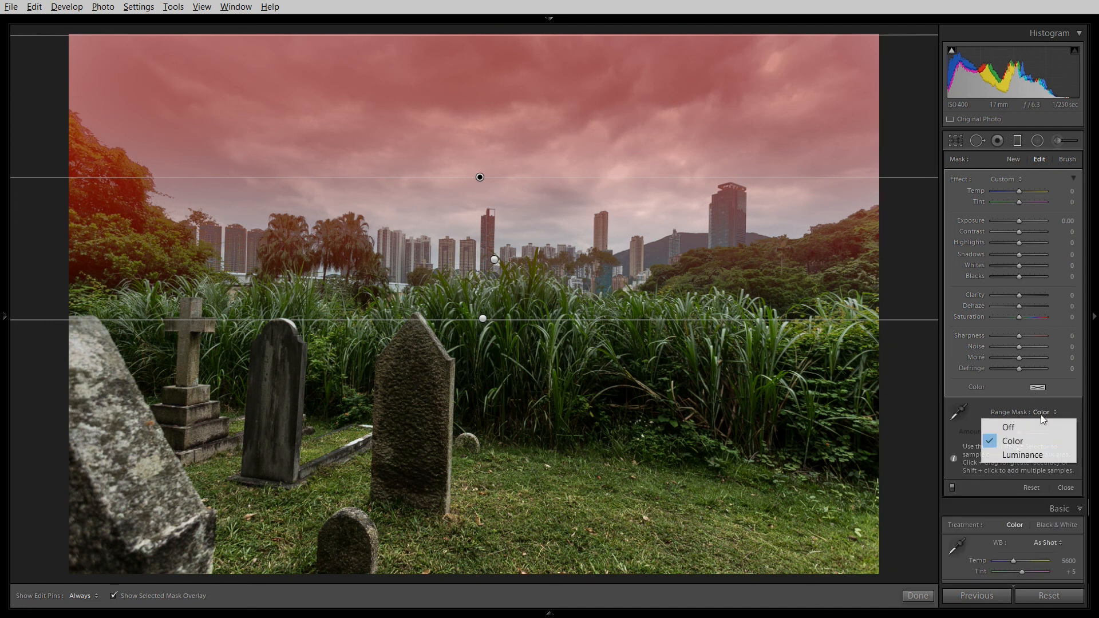
{"action": "left_click", "coordinate": [1022, 453]}
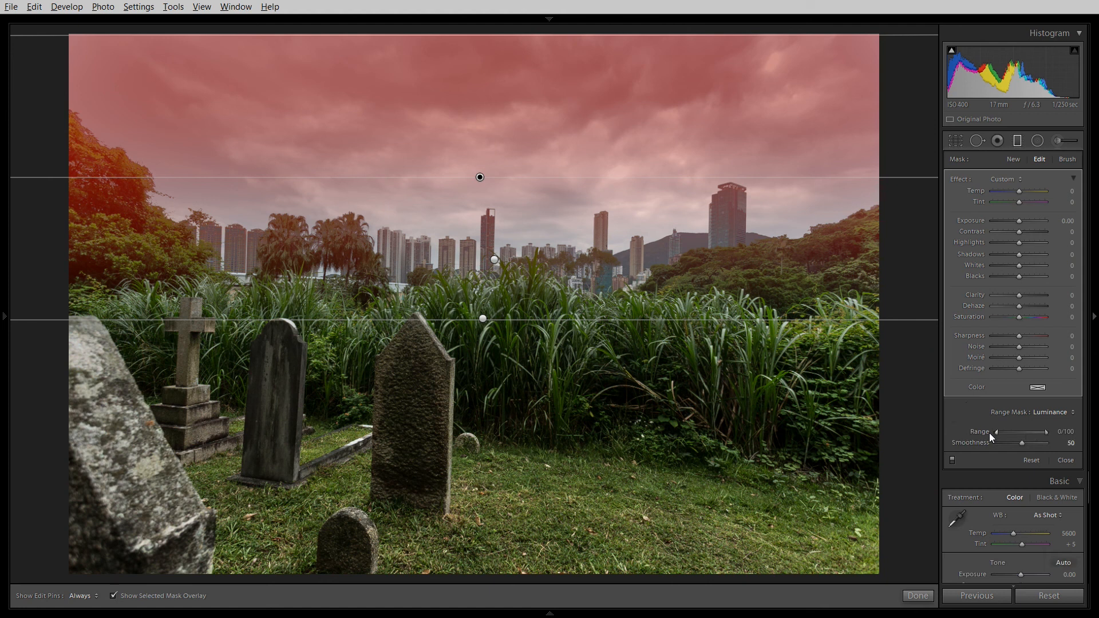
{"action": "mouse_move", "coordinate": [1014, 433]}
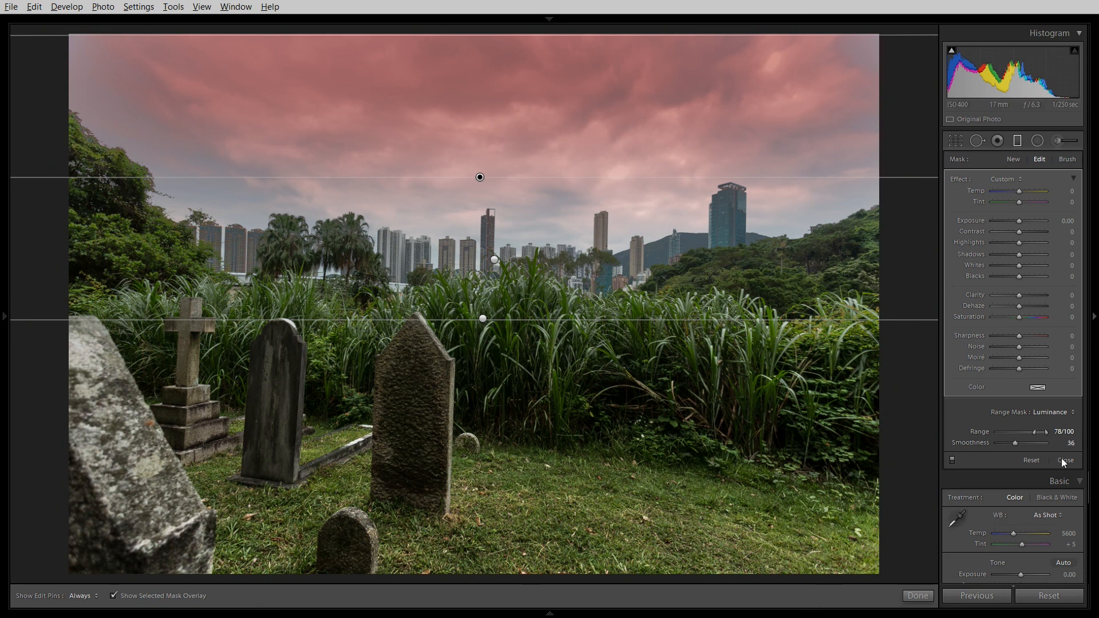
{"action": "mouse_move", "coordinate": [999, 414]}
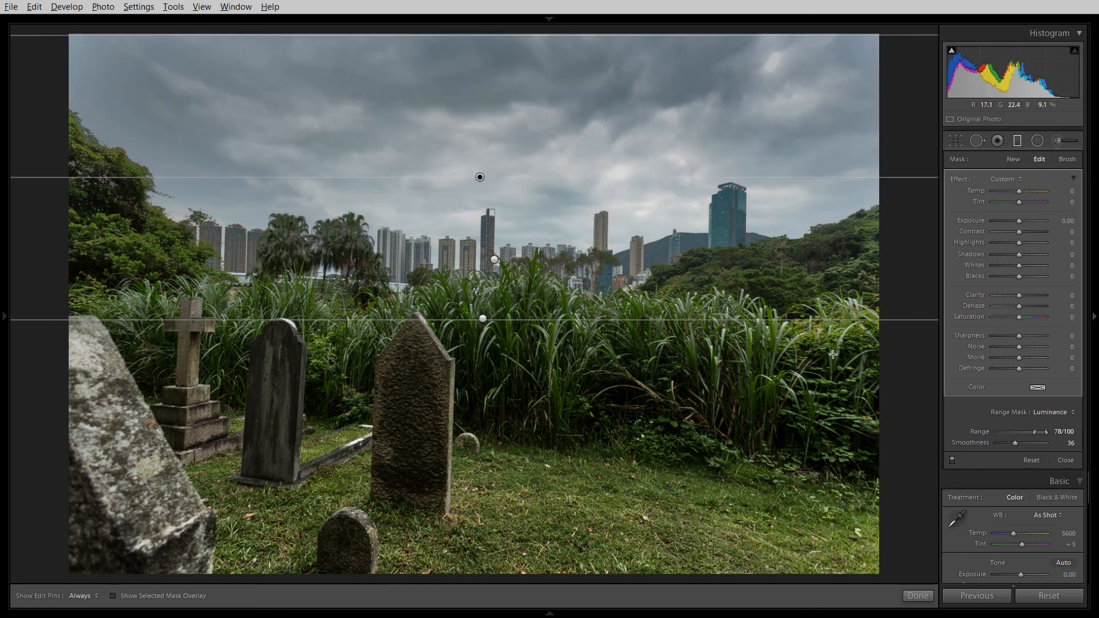
{"action": "mouse_move", "coordinate": [840, 280]}
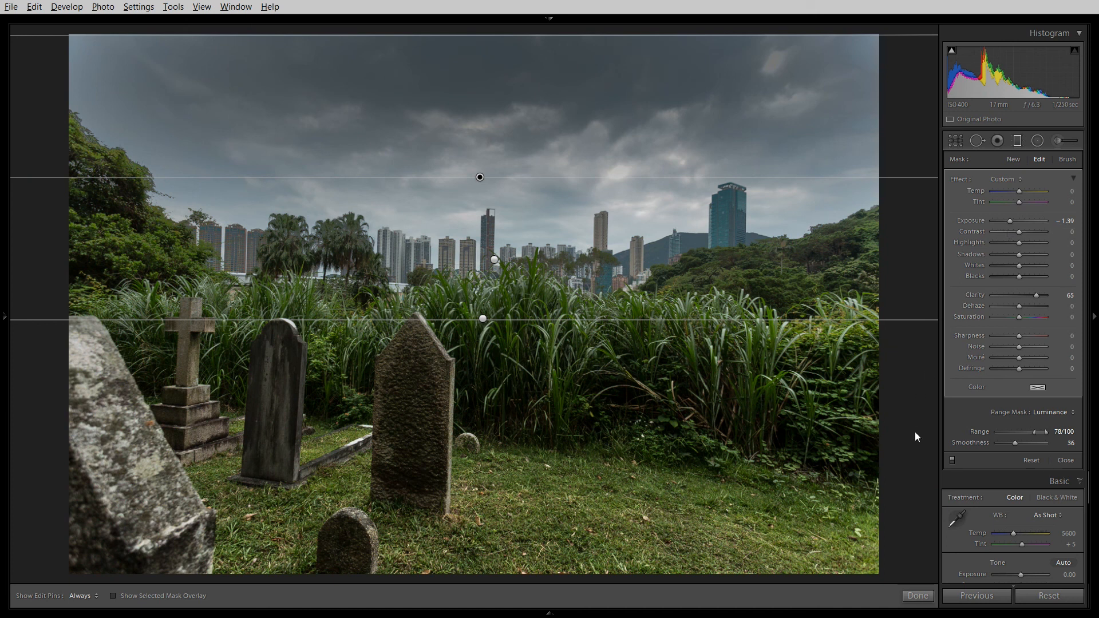
{"action": "mouse_move", "coordinate": [864, 411]}
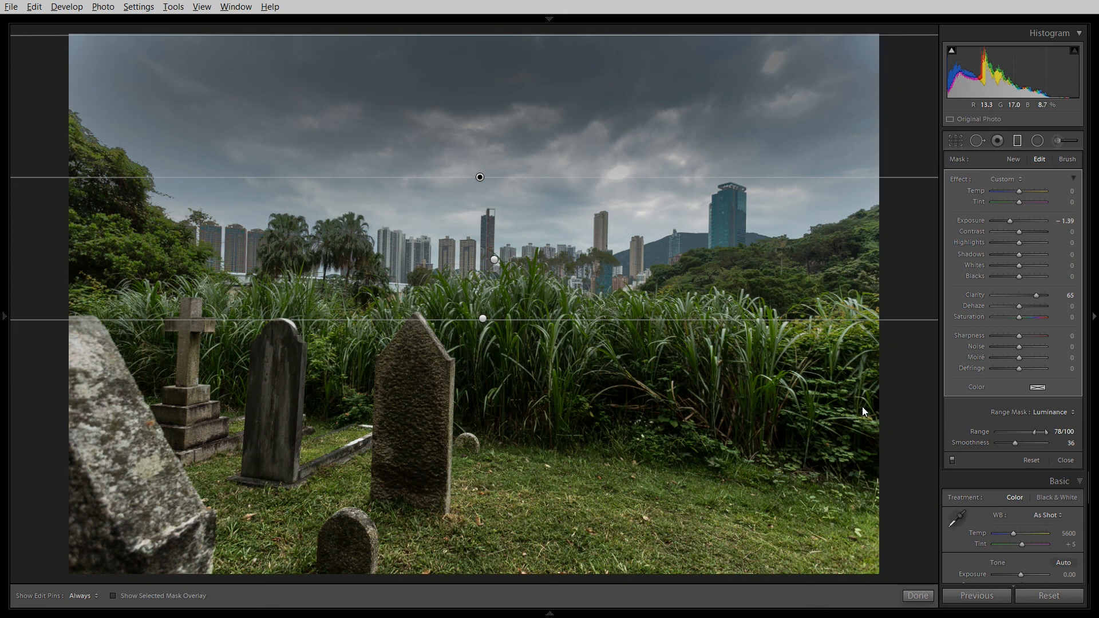
{"action": "mouse_move", "coordinate": [899, 419]}
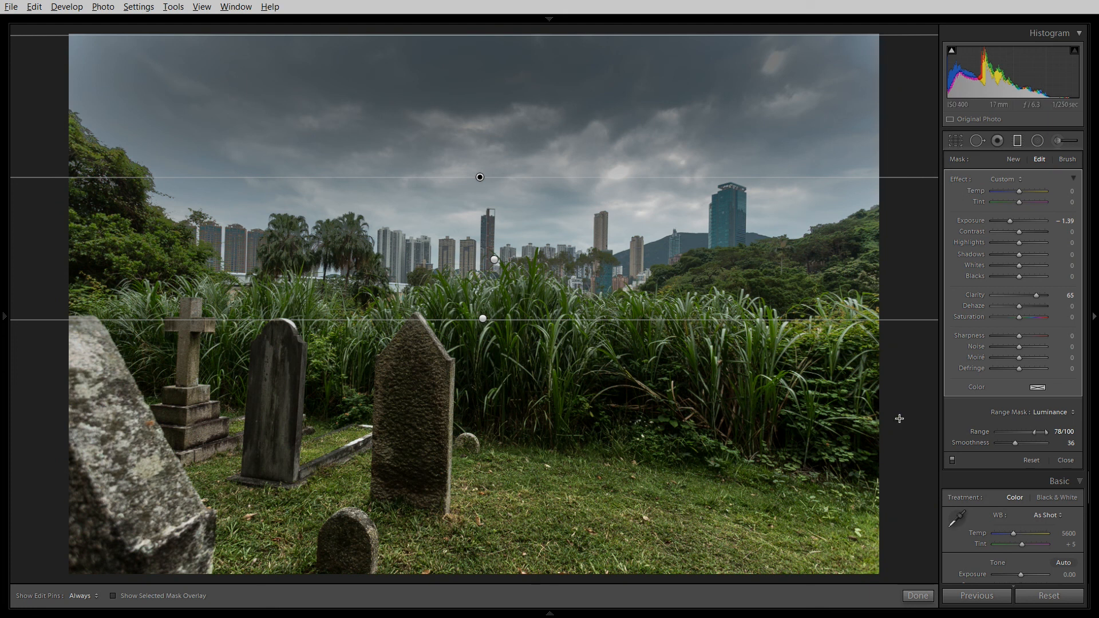
{"action": "mouse_move", "coordinate": [902, 419]}
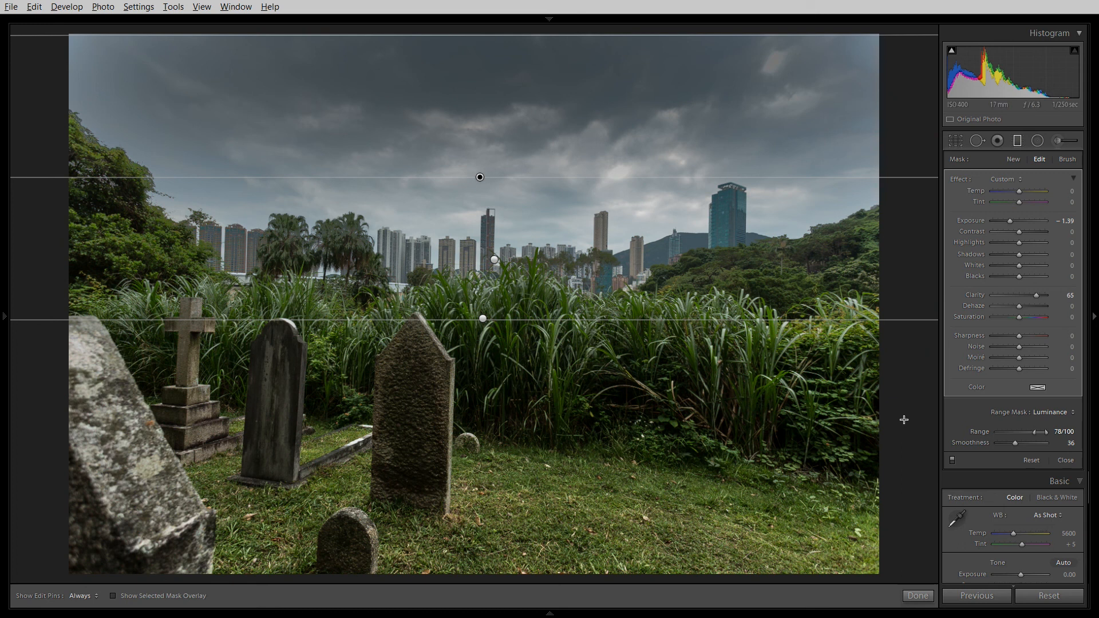